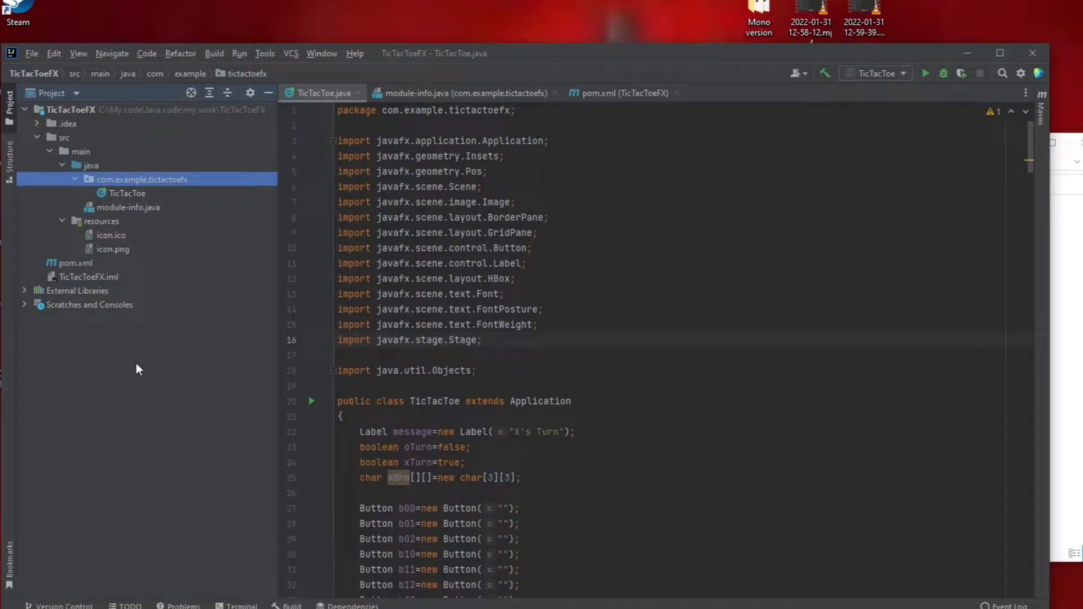
mouse_move(138, 357)
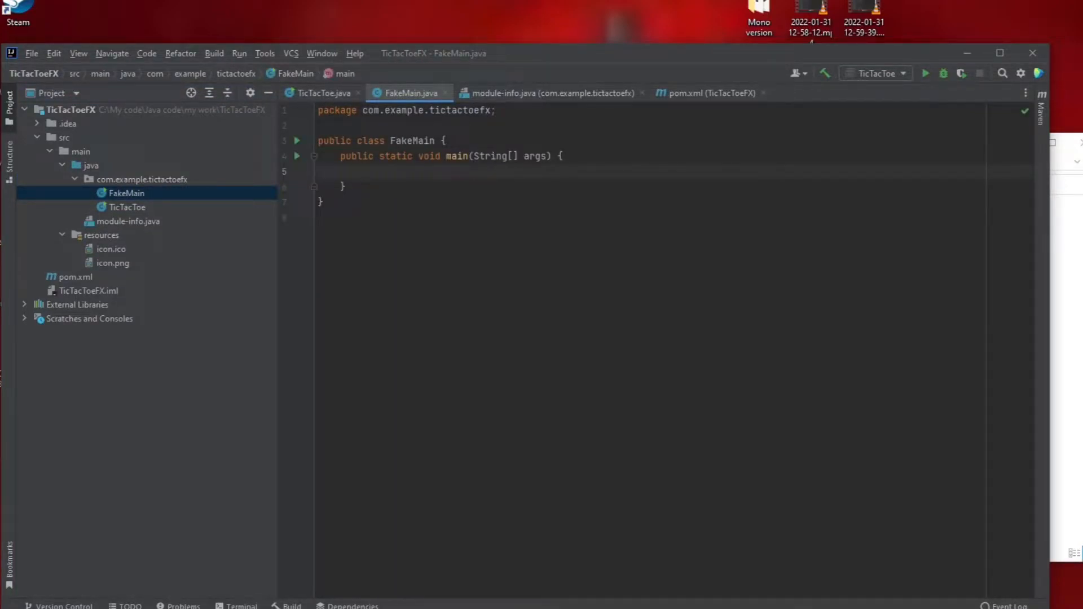
Write a FakeMain main method in com.example.tictactoefx that calls TicTacToe.main(args)
text(T)
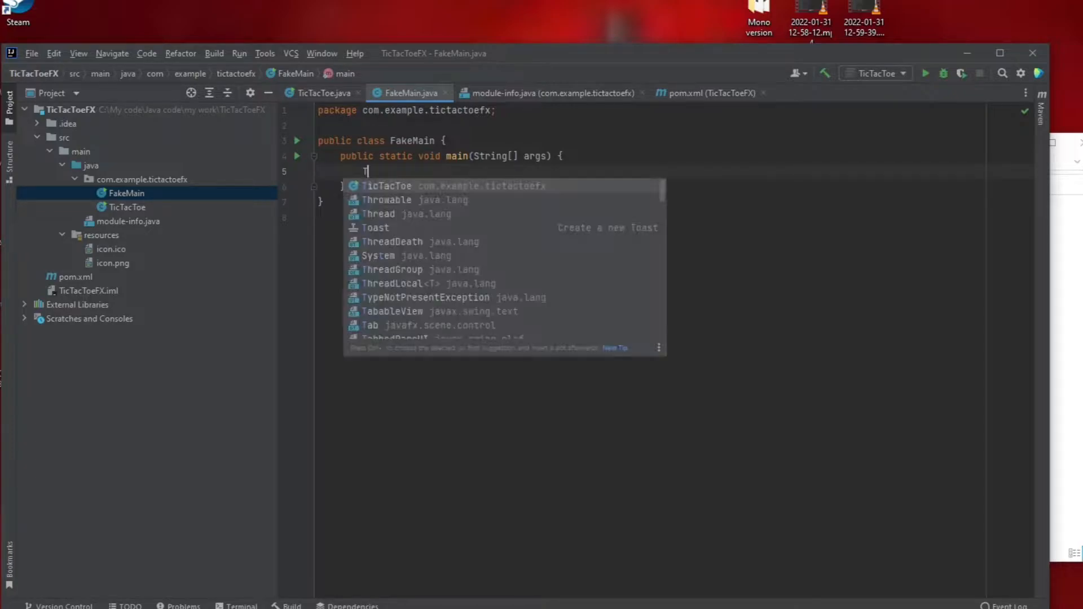
text(icTacToe.main(args);)
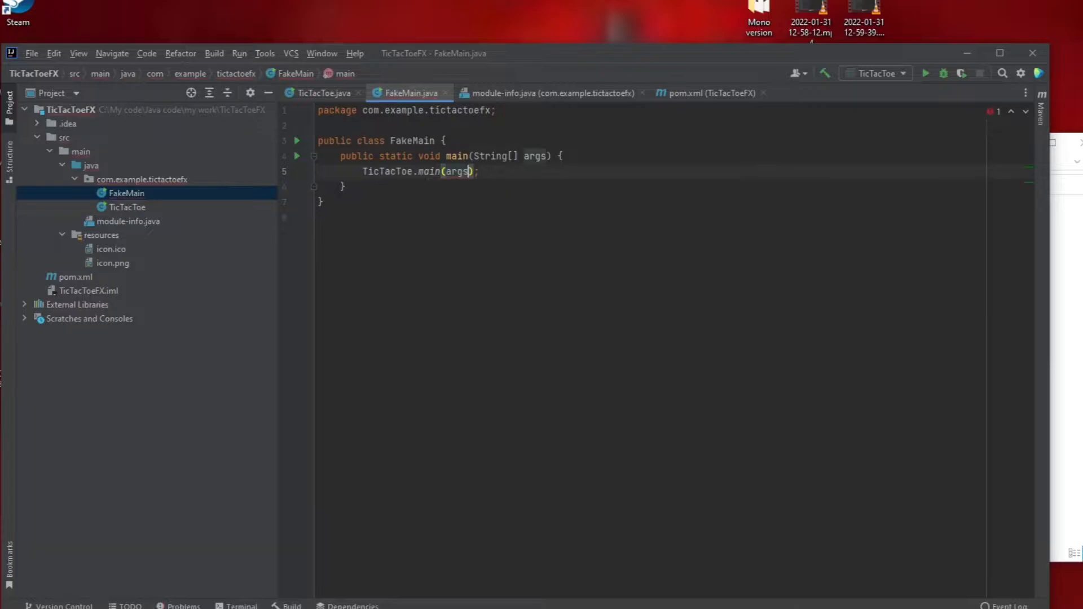
click(31, 53)
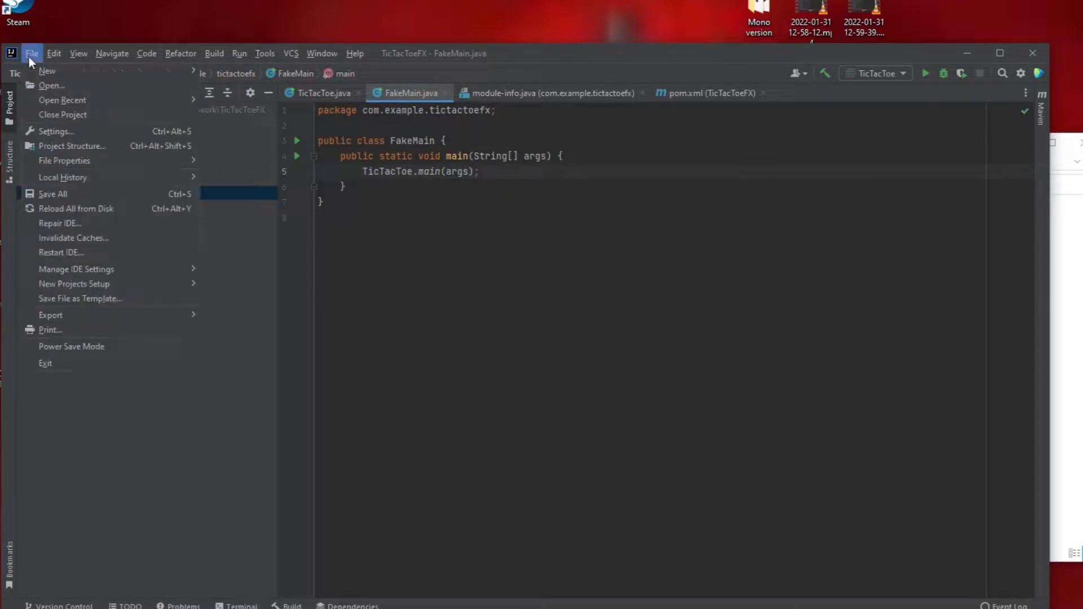
Add a JAR artifact from modules with dependencies, with FakeMain as its main class
click(72, 145)
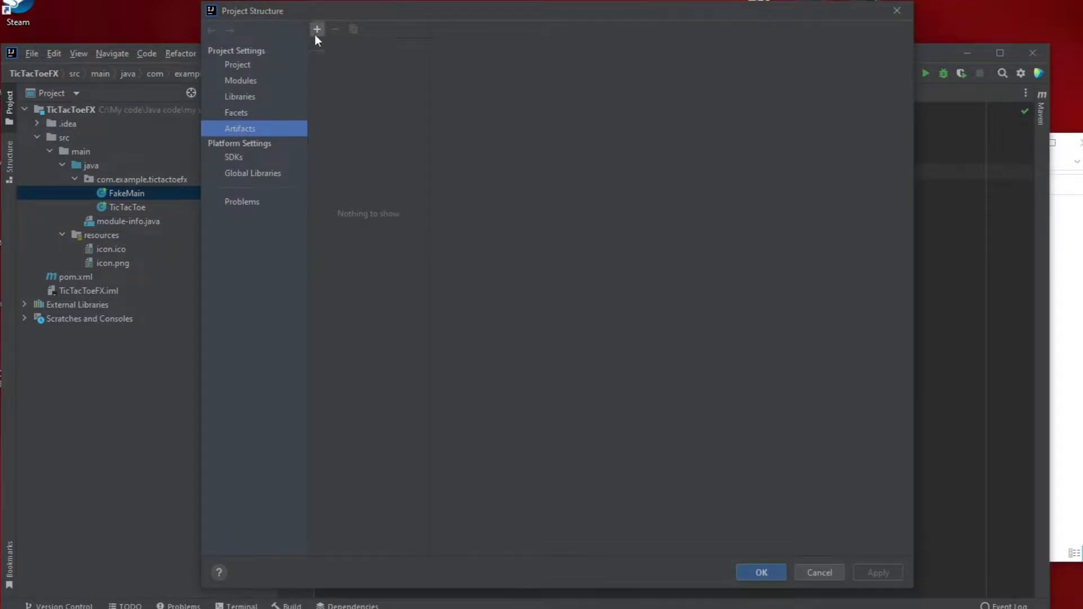
click(317, 29)
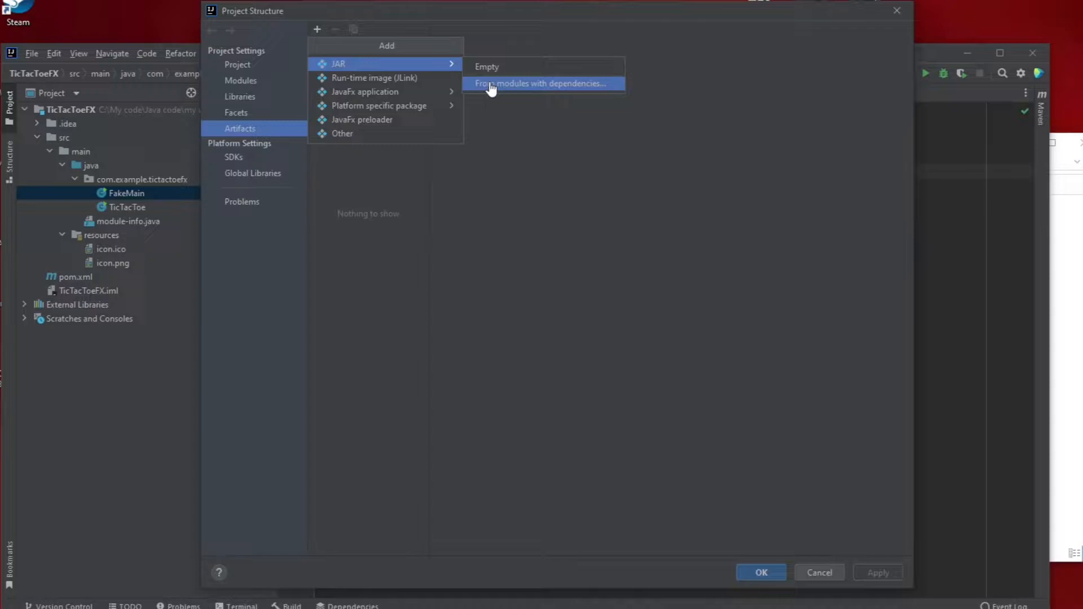
click(541, 83)
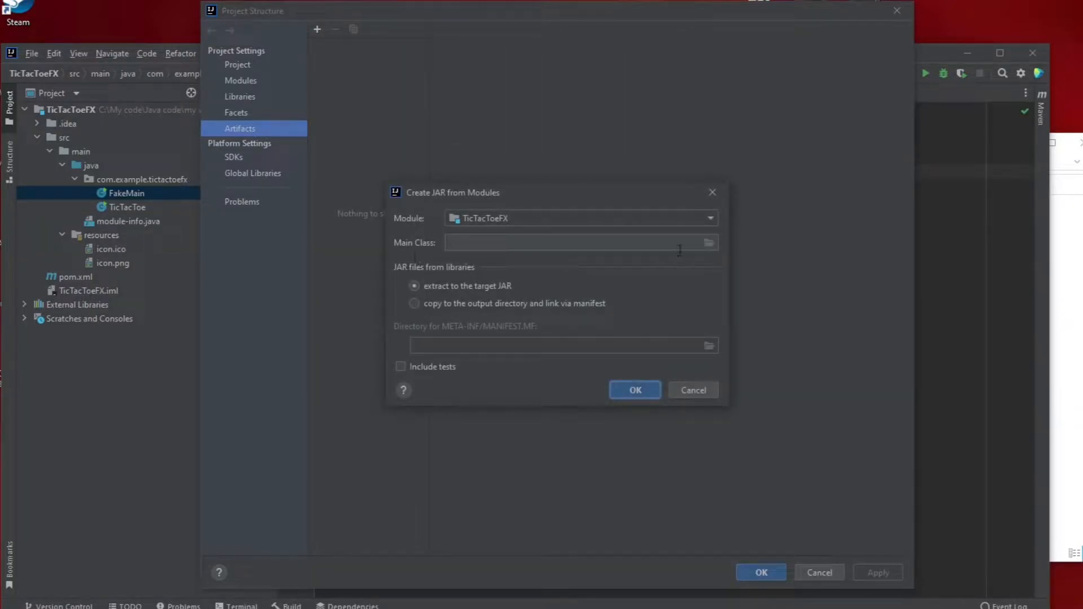
click(708, 243)
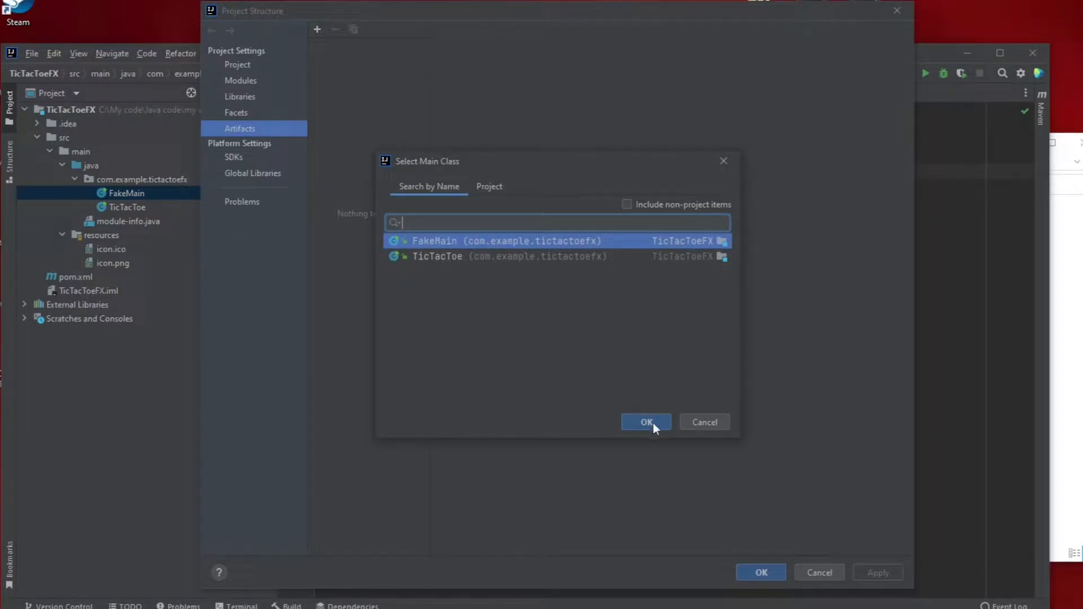
click(645, 422)
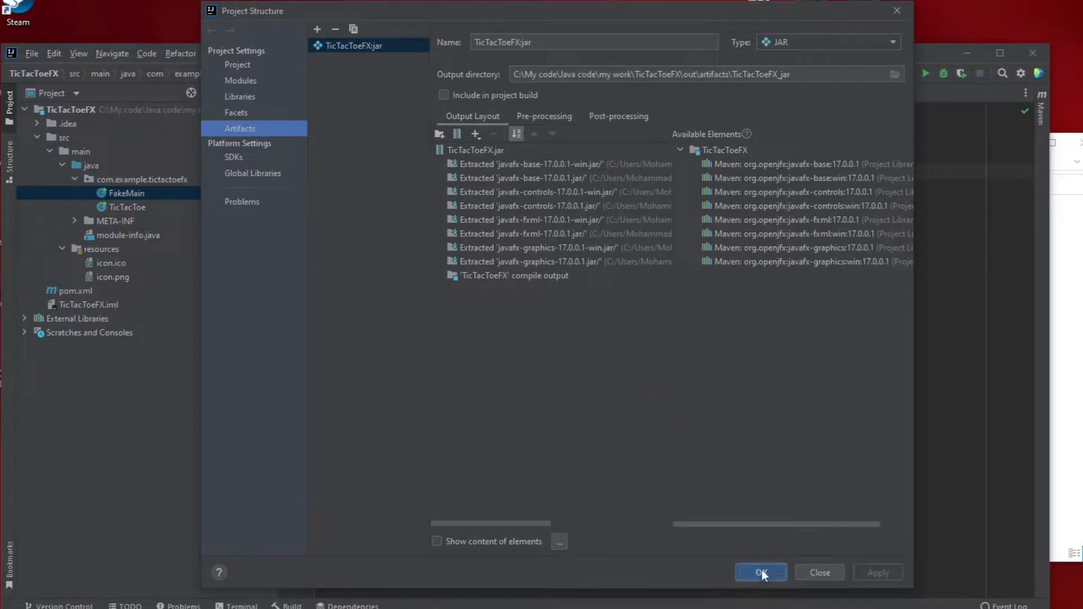
click(761, 573)
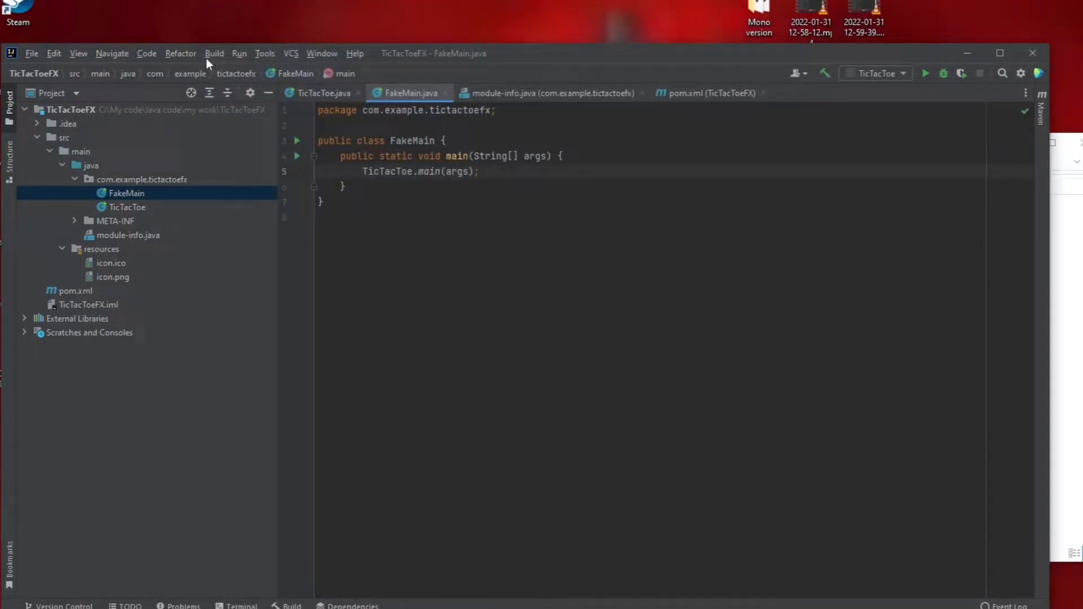
Build the TicTacToeFX:jar artifact and bring up actions for the generated TicTacToeFX.jar
click(215, 53)
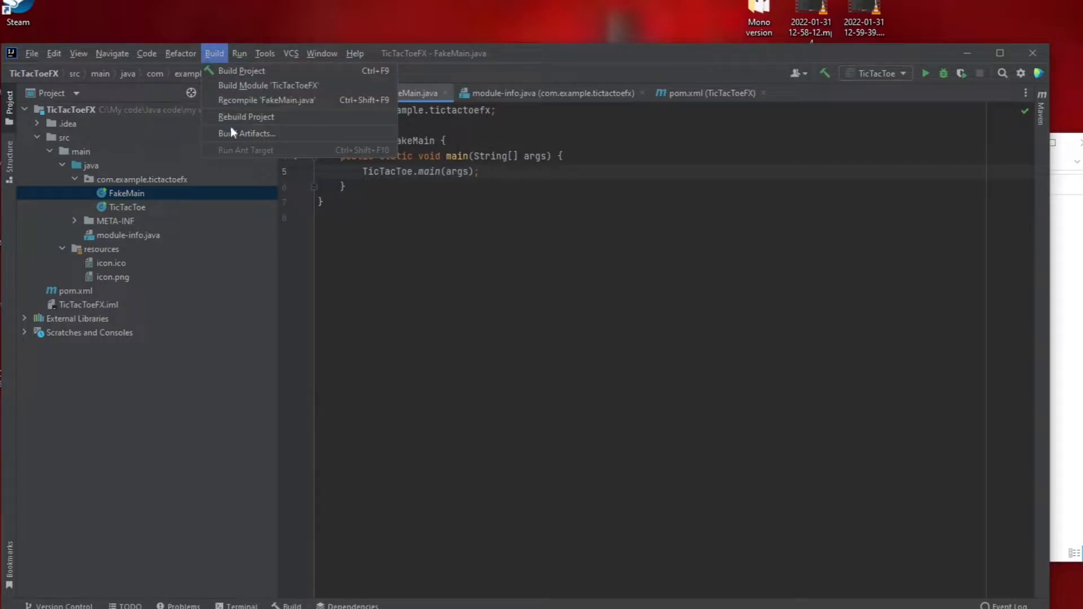
click(246, 133)
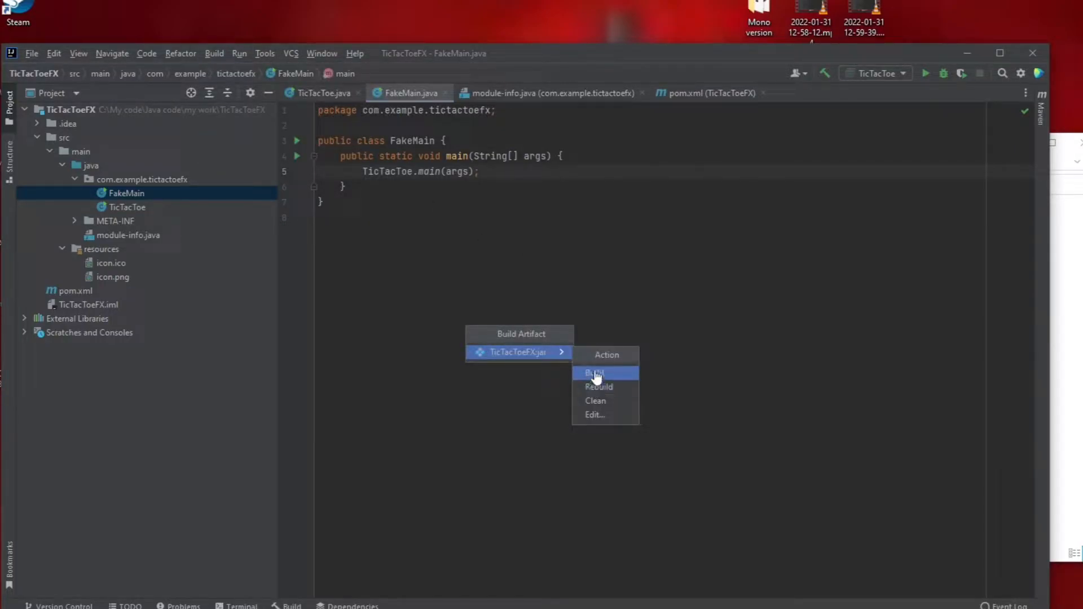
click(594, 373)
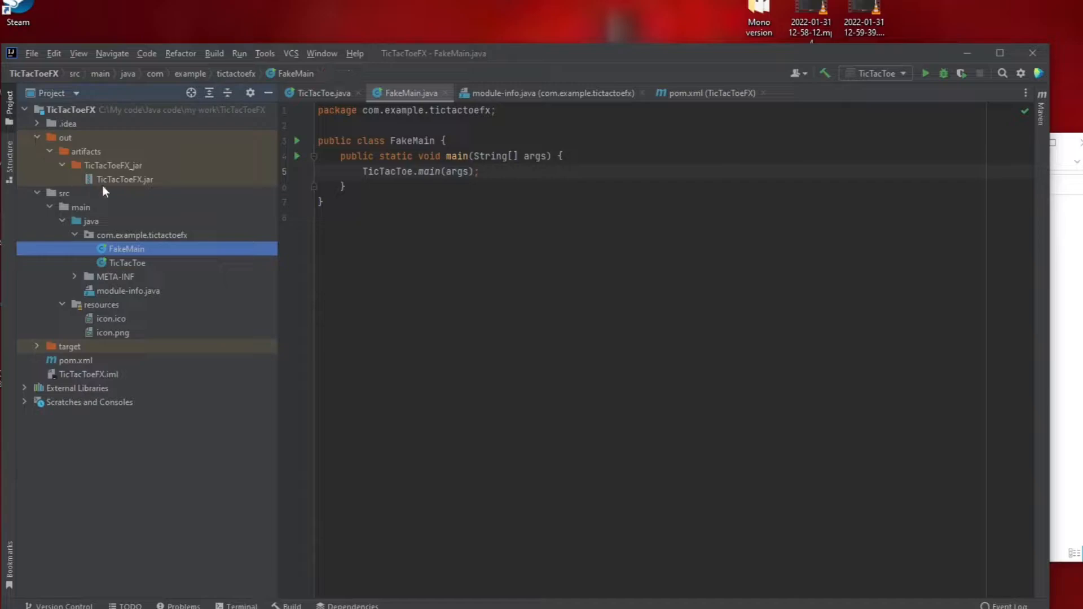
right_click(125, 179)
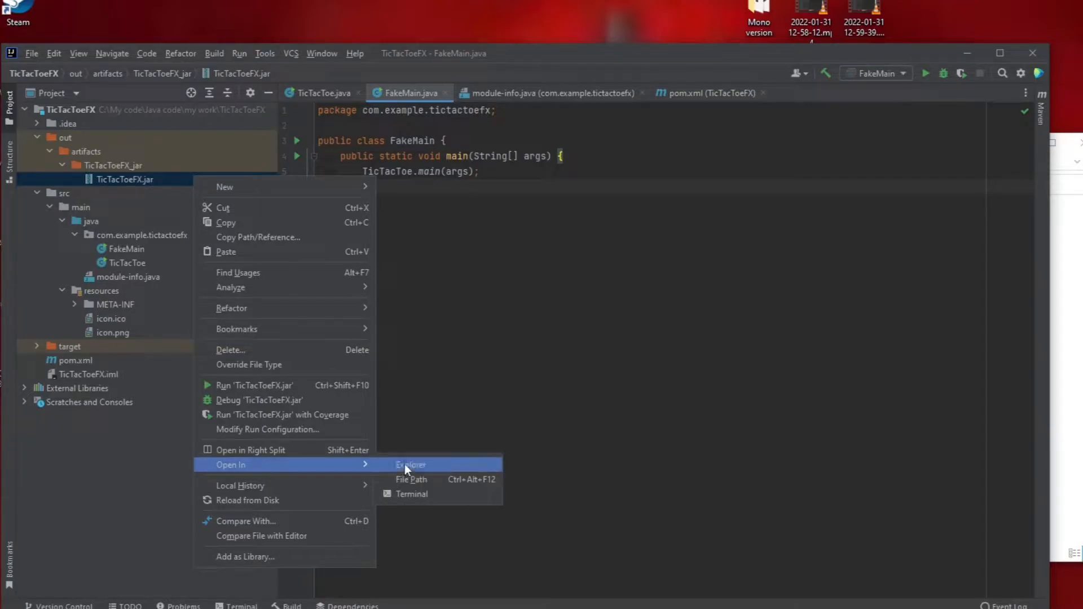
Show TicTacToeFX.jar in File Explorer and try running it by double-clicking
click(409, 465)
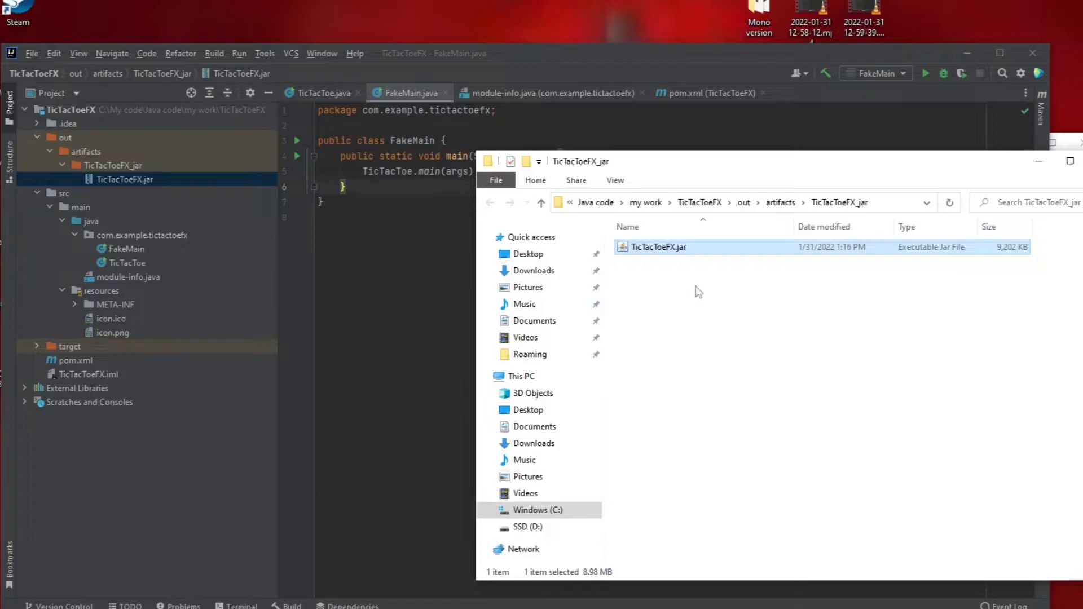
mouse_move(696, 256)
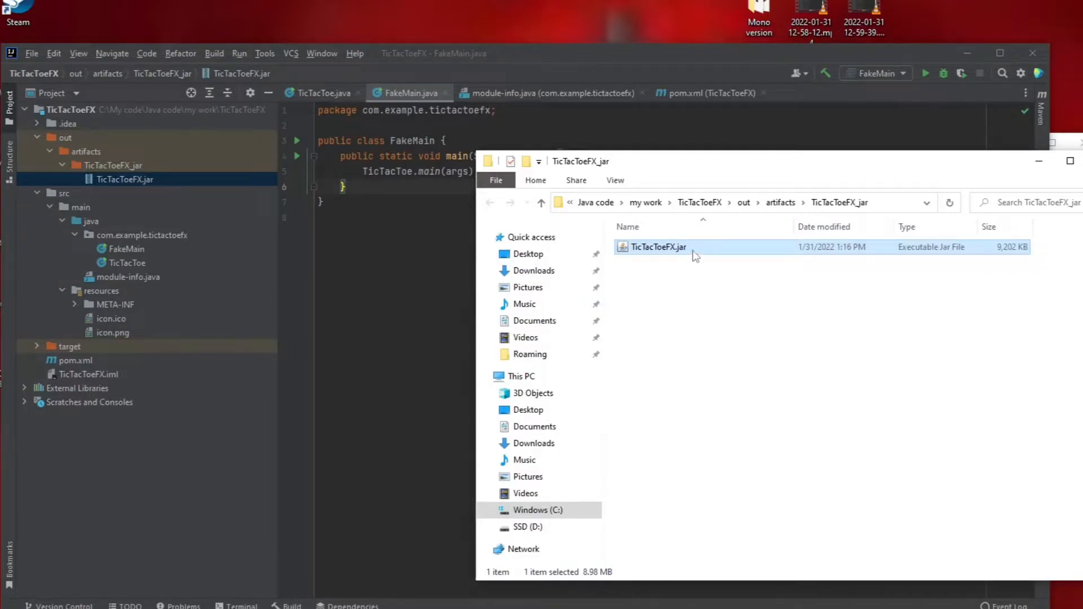
double_click(658, 247)
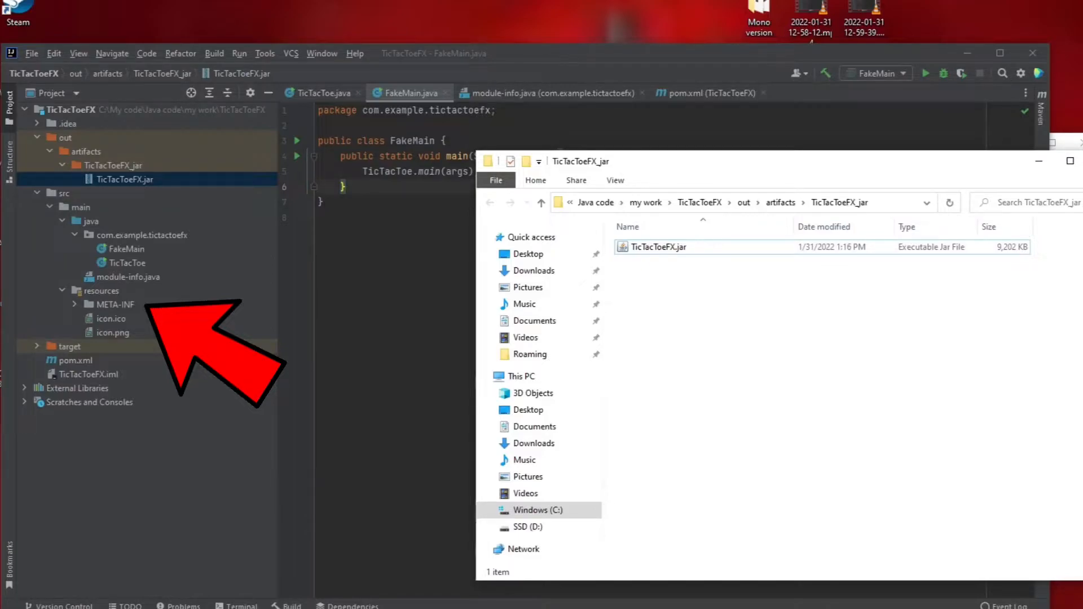
mouse_move(96, 271)
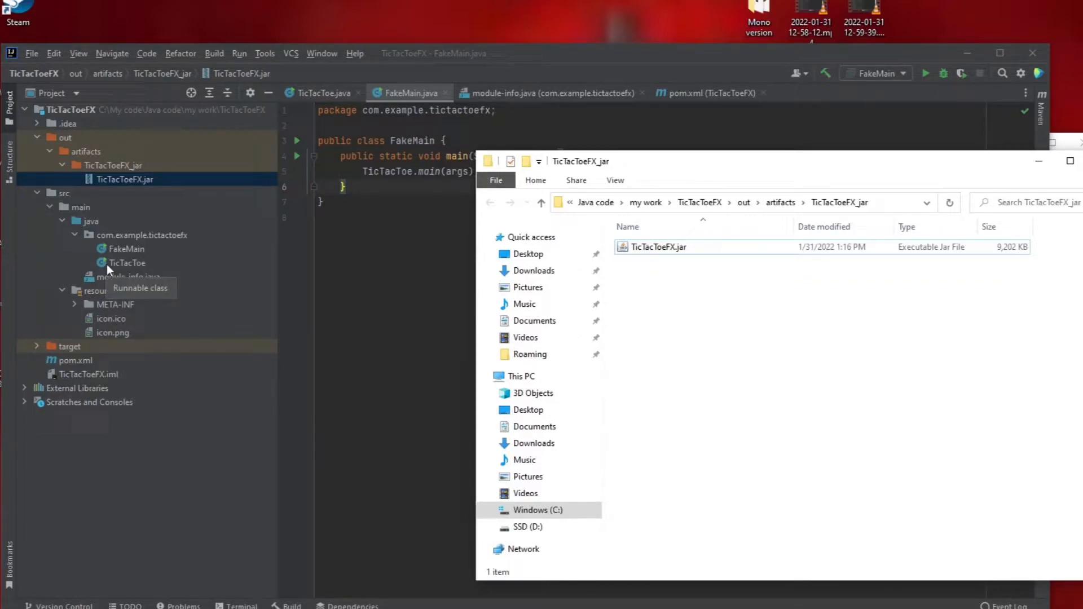
mouse_move(98, 305)
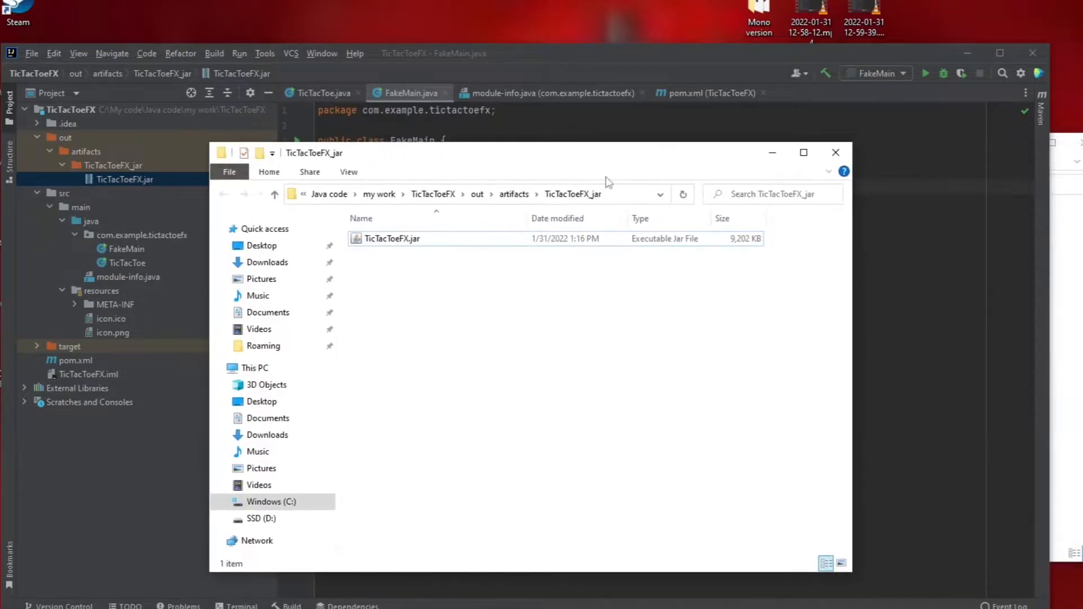
Rename TicTacToeFX.jar to rar.jar in Explorer and close the folder window
click(540, 308)
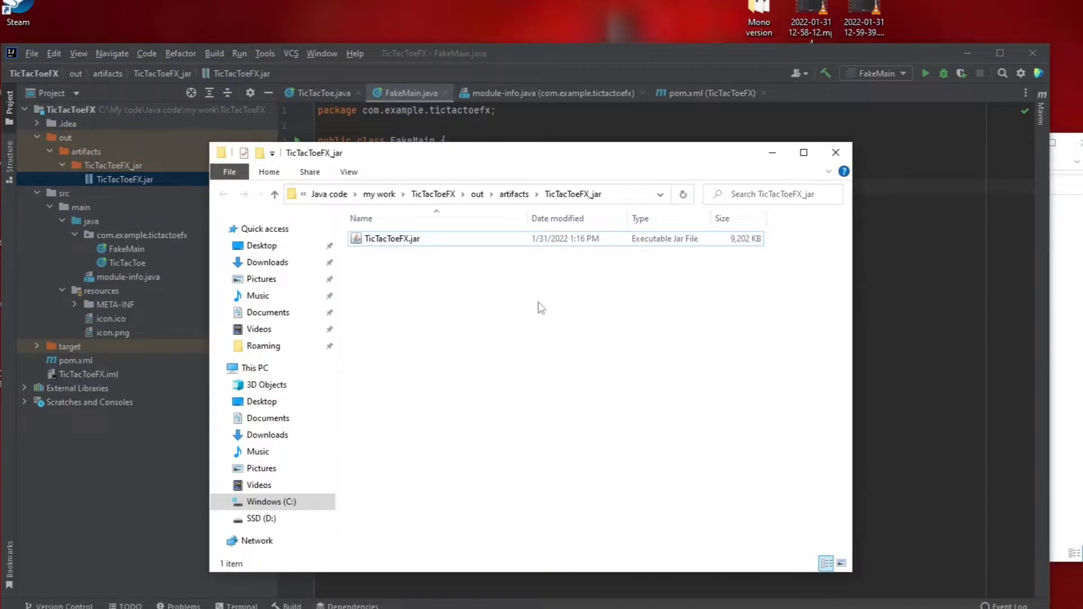
mouse_move(535, 310)
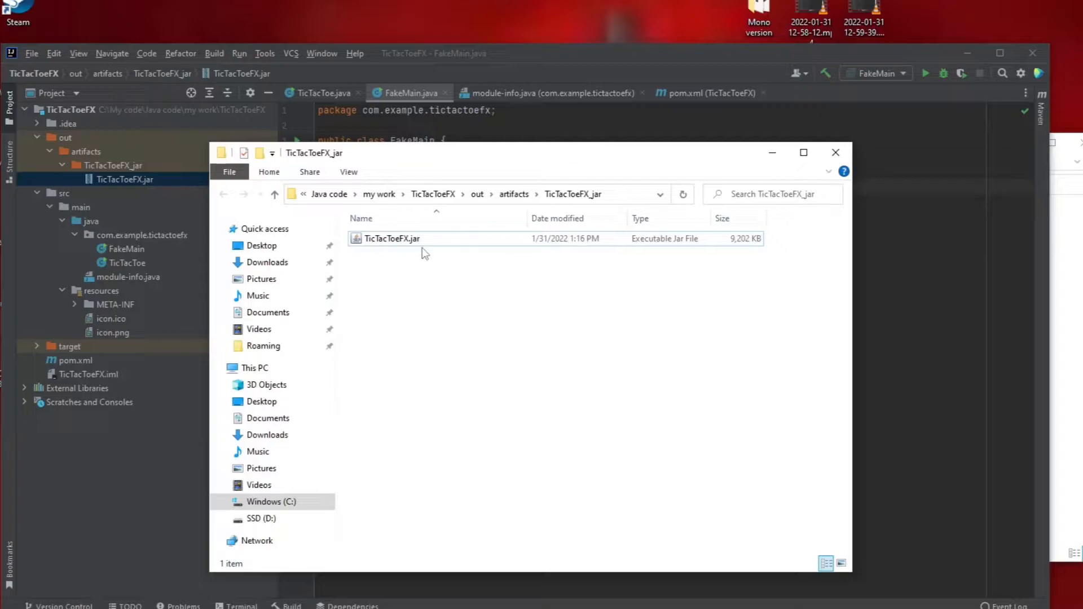
click(391, 238)
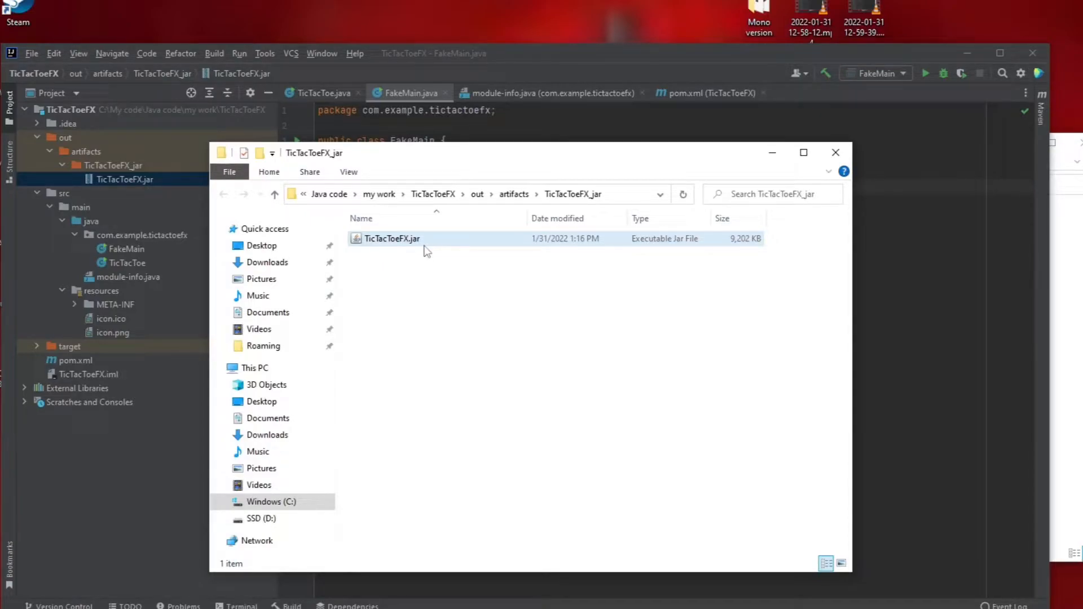
right_click(391, 238)
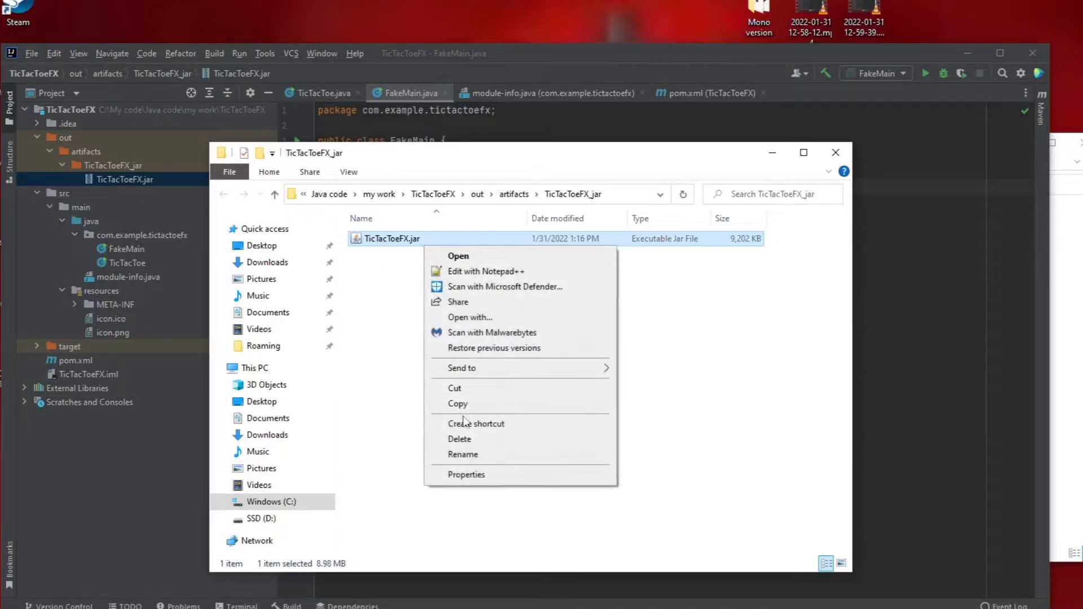
click(462, 454)
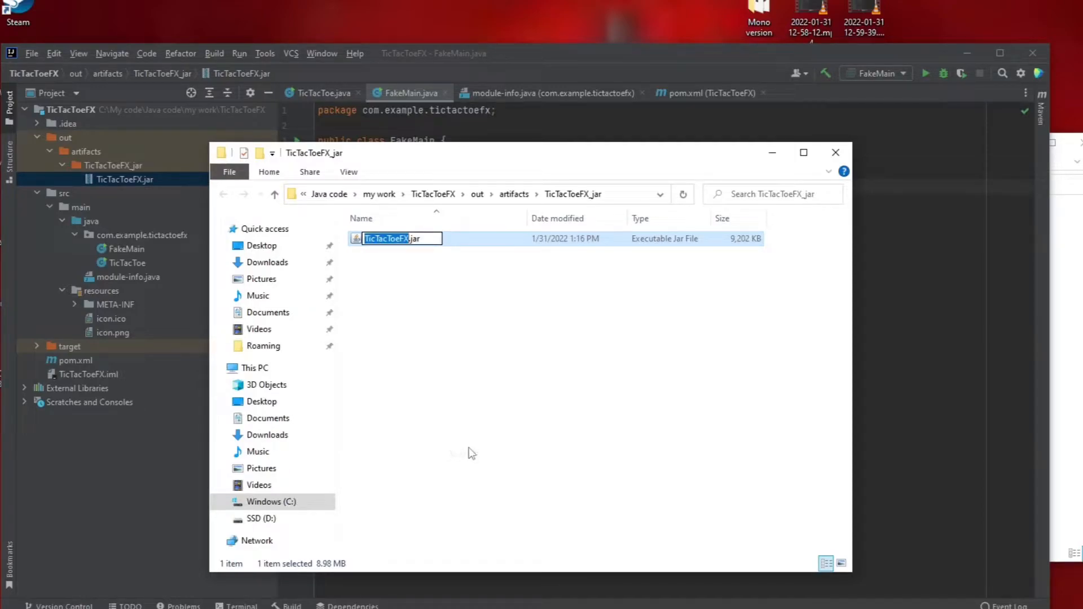
text(ran)
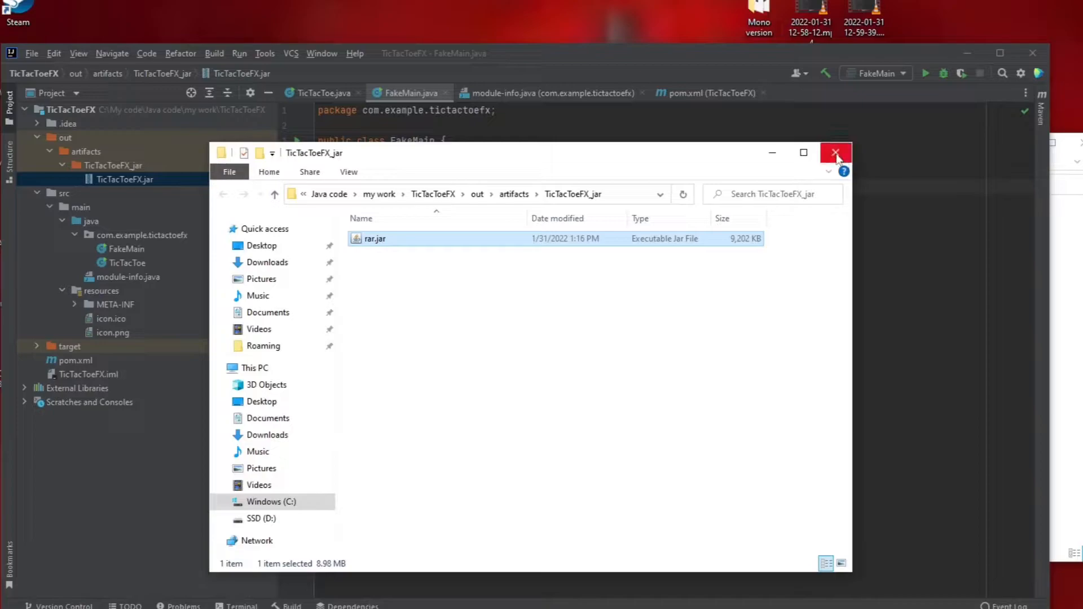
click(835, 153)
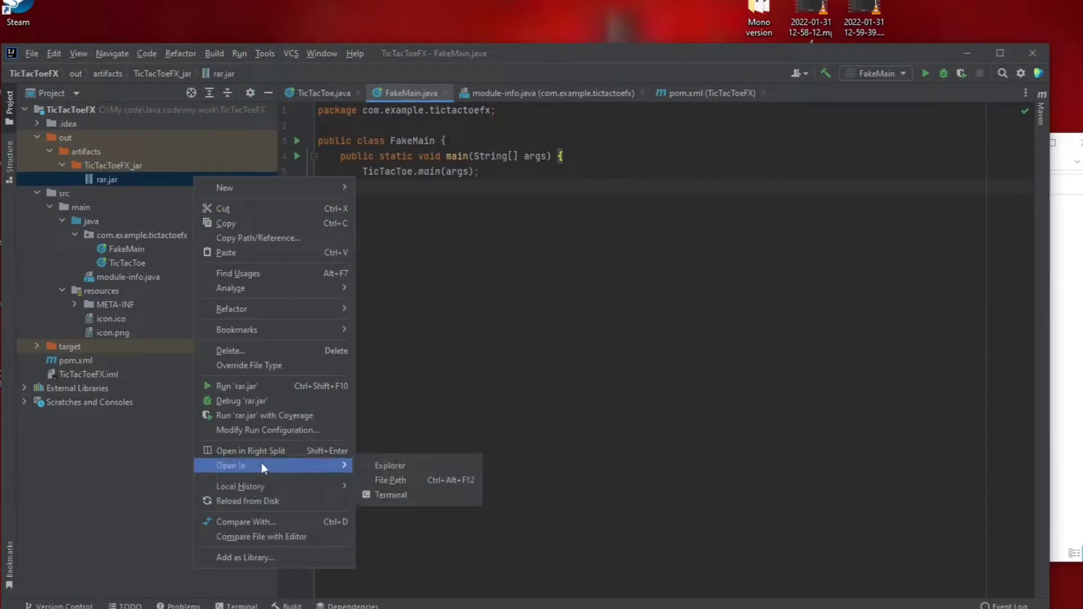
Run 'java -jar rar.jar' in the terminal and play a move in Tic Tac Toe
click(390, 495)
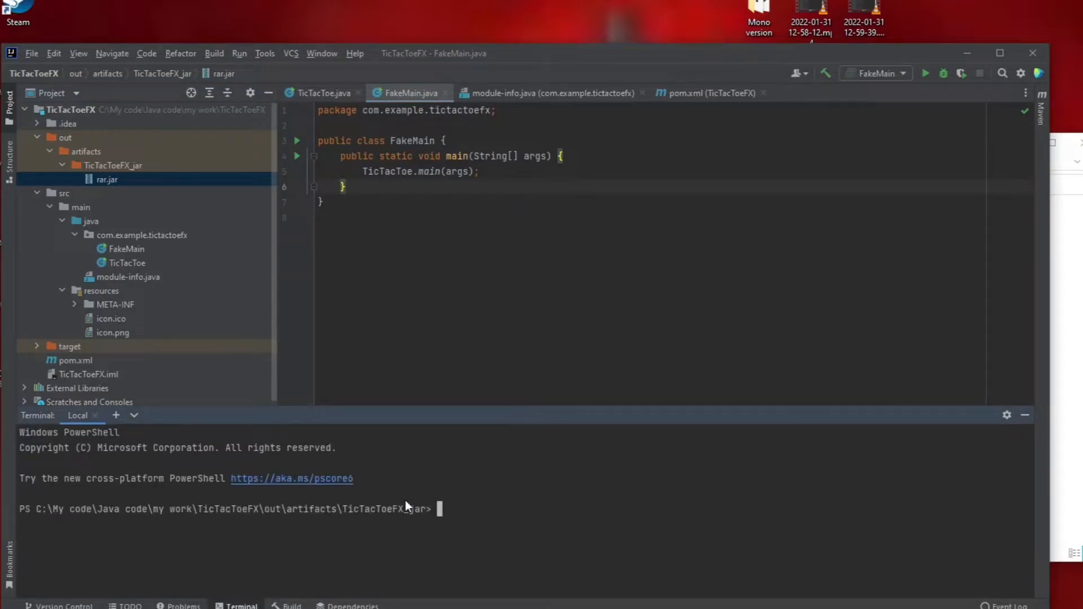
text(java)
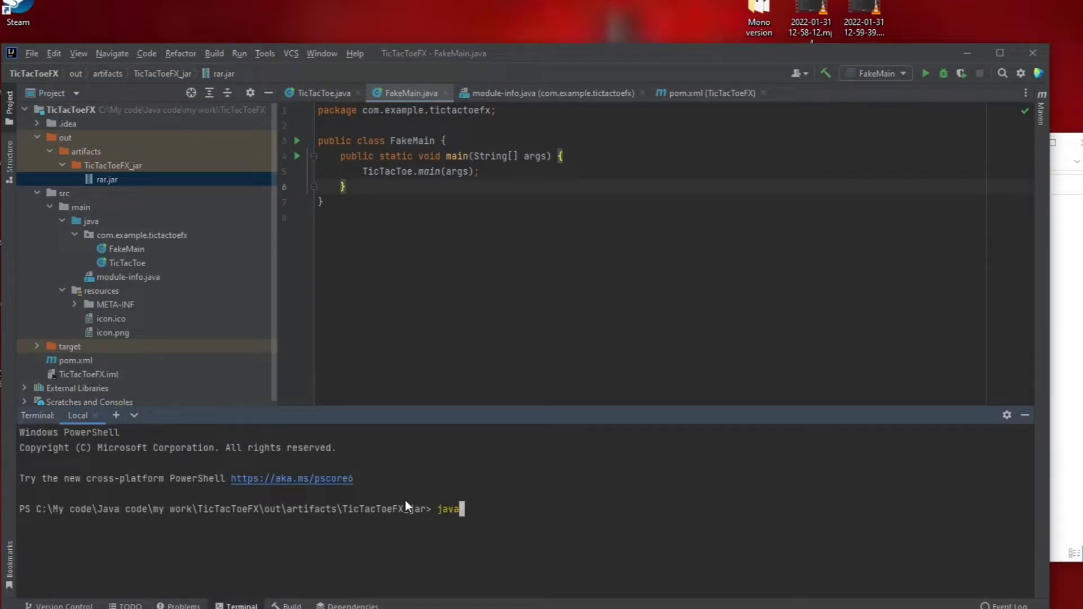
text(-jar rar.jar)
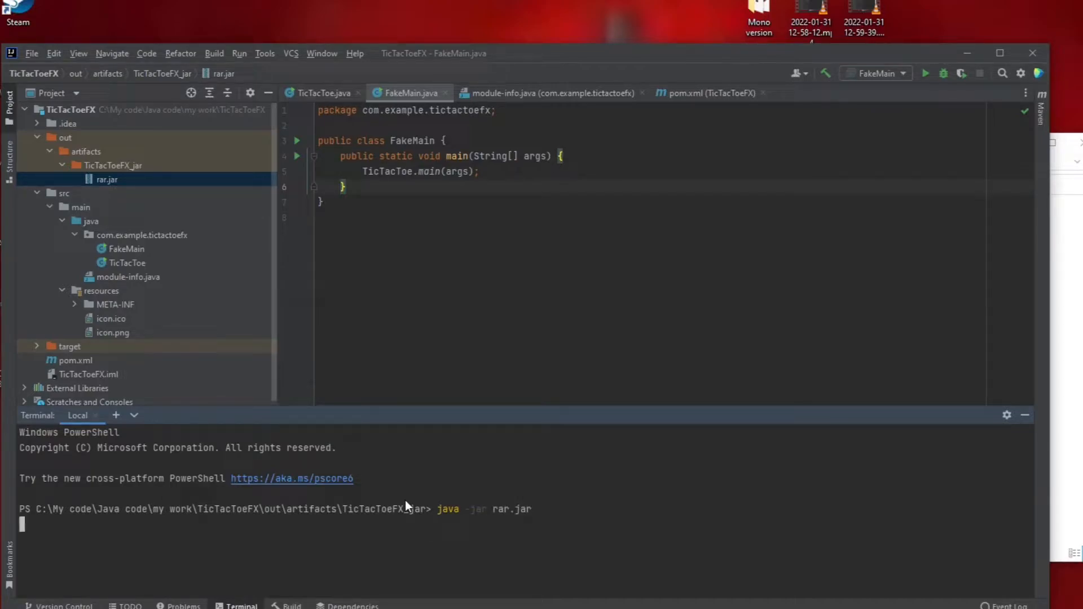
key(enter)
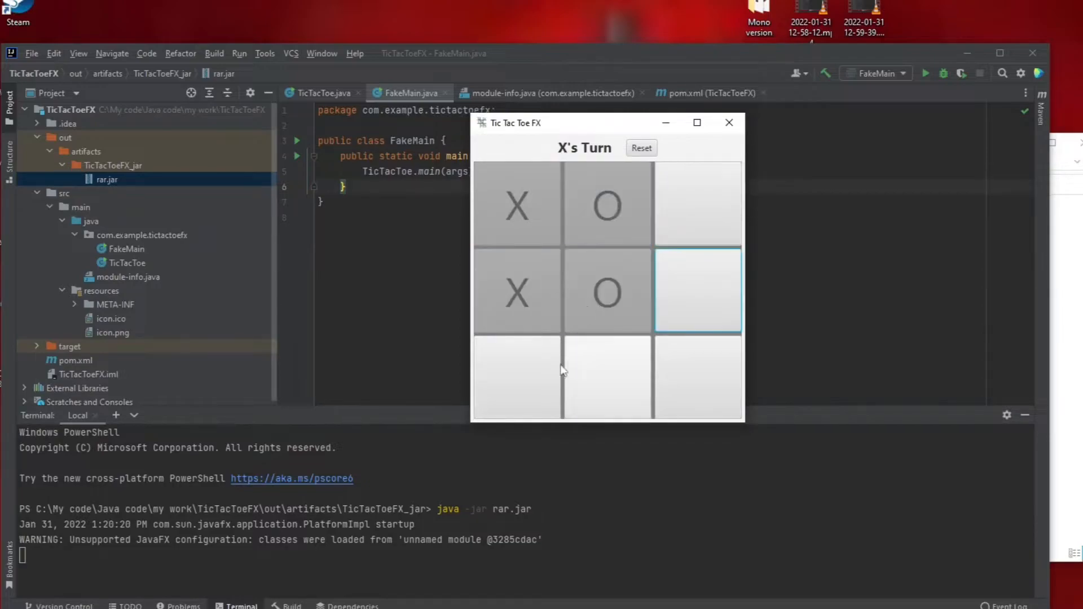
click(729, 122)
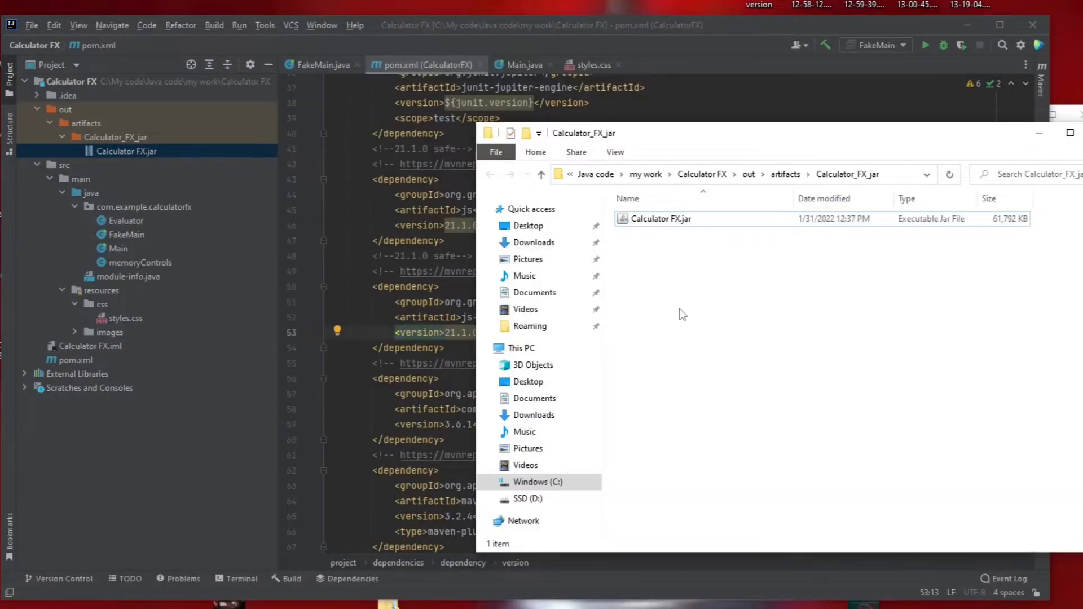
mouse_move(743, 290)
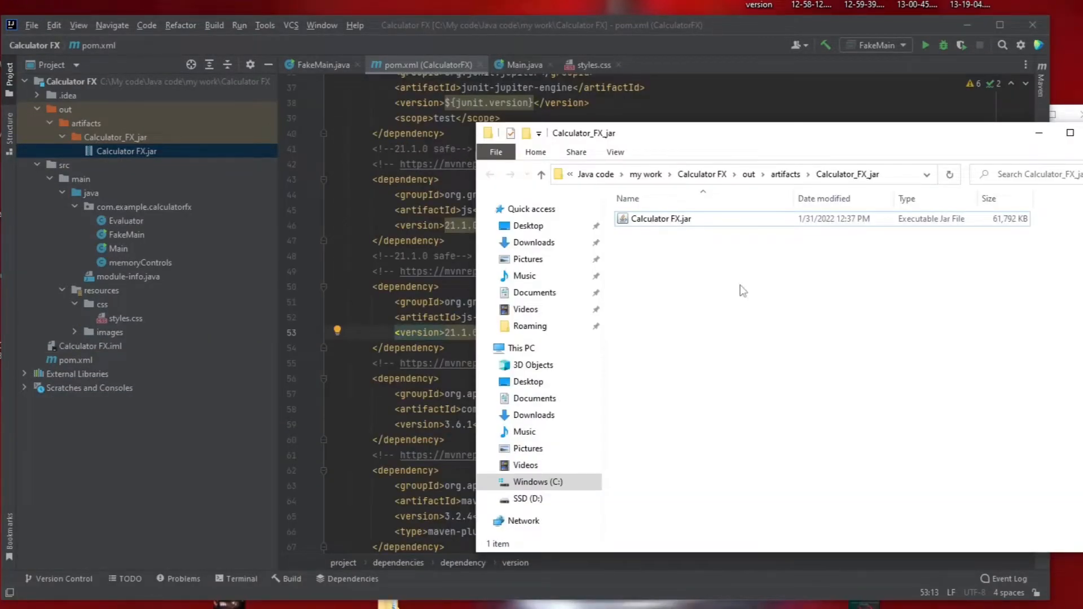
Launch Calculator FX.jar from the Calculator_FX_jar folder and test a calculator button
click(659, 219)
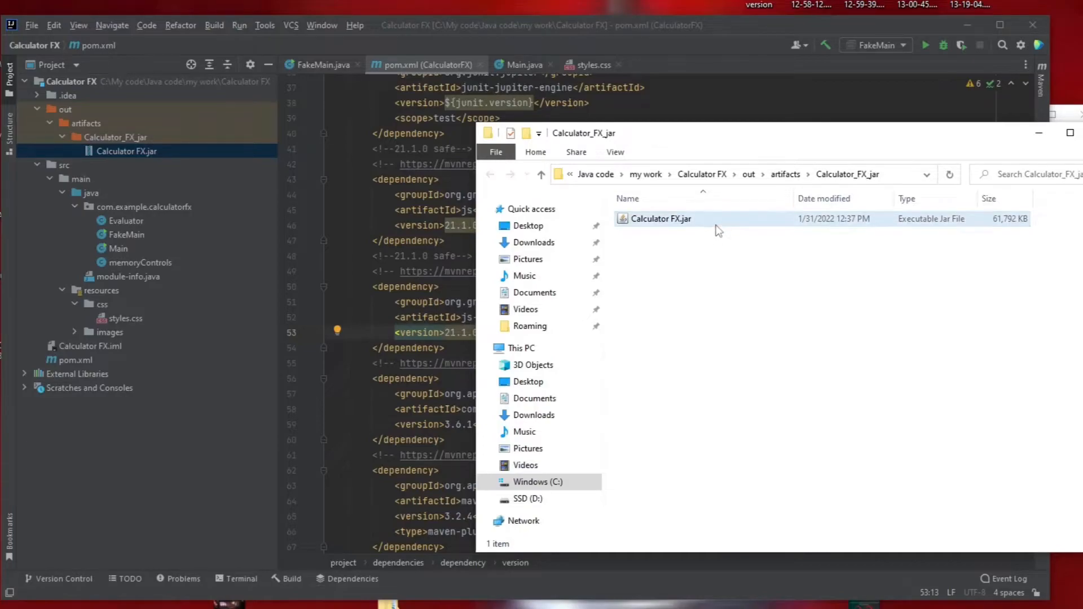
double_click(660, 219)
text(2-2()
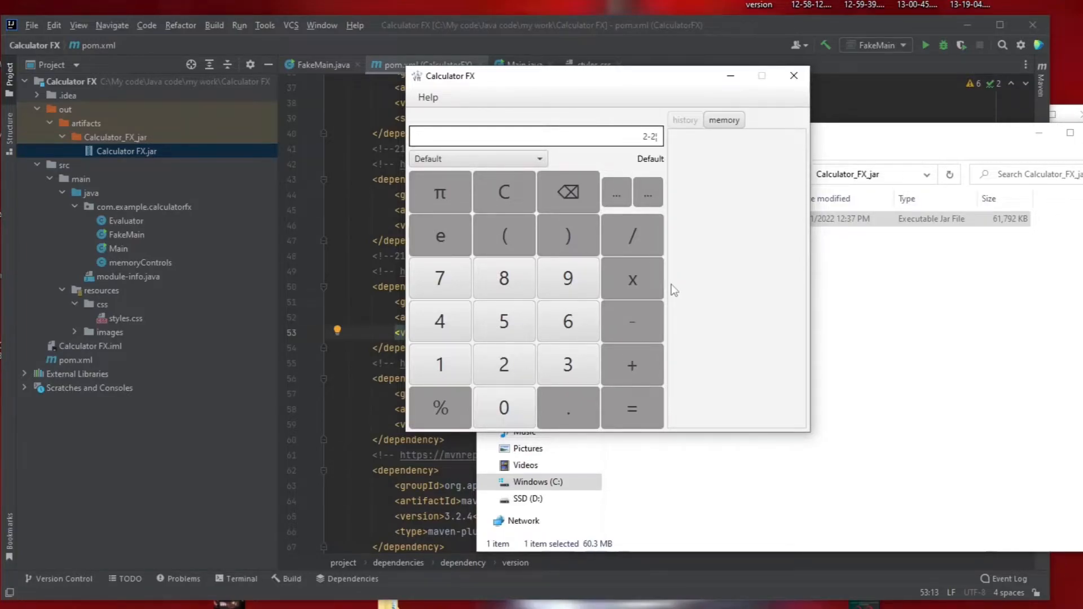
click(632, 235)
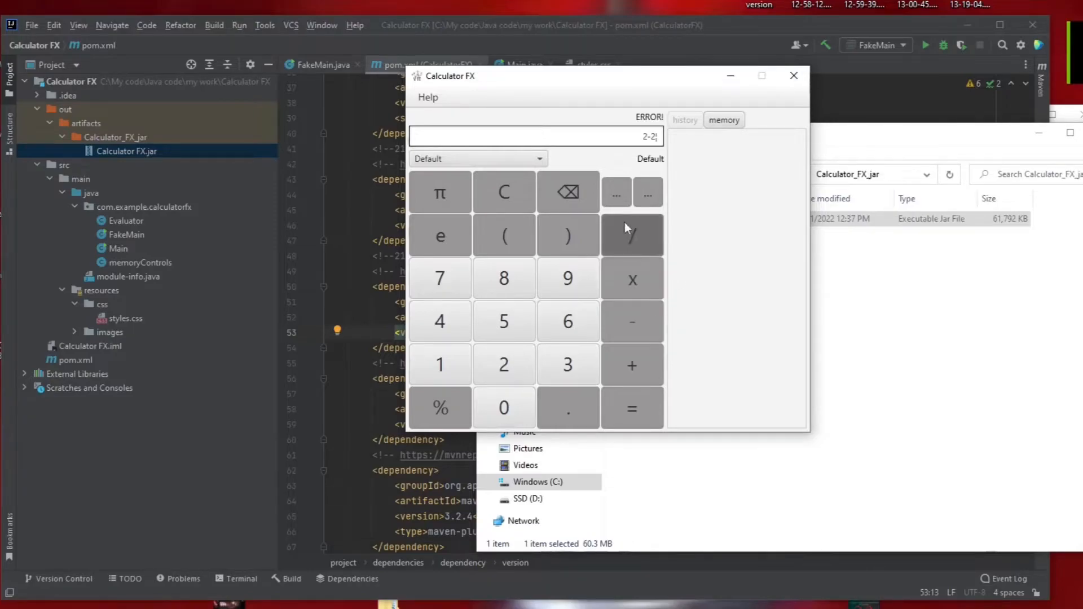
mouse_move(599, 168)
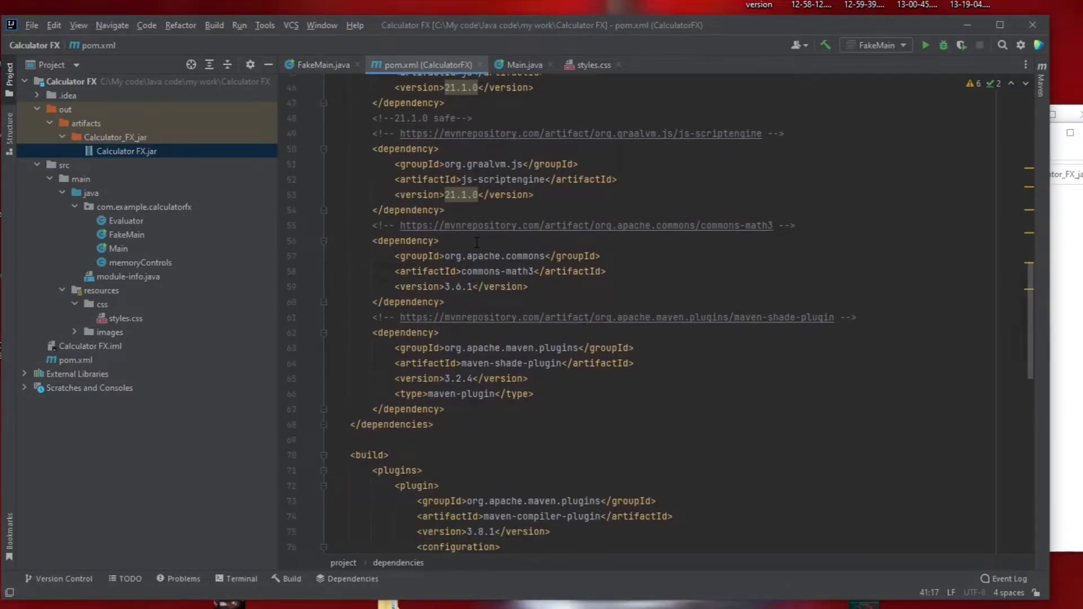
scroll(down, 3)
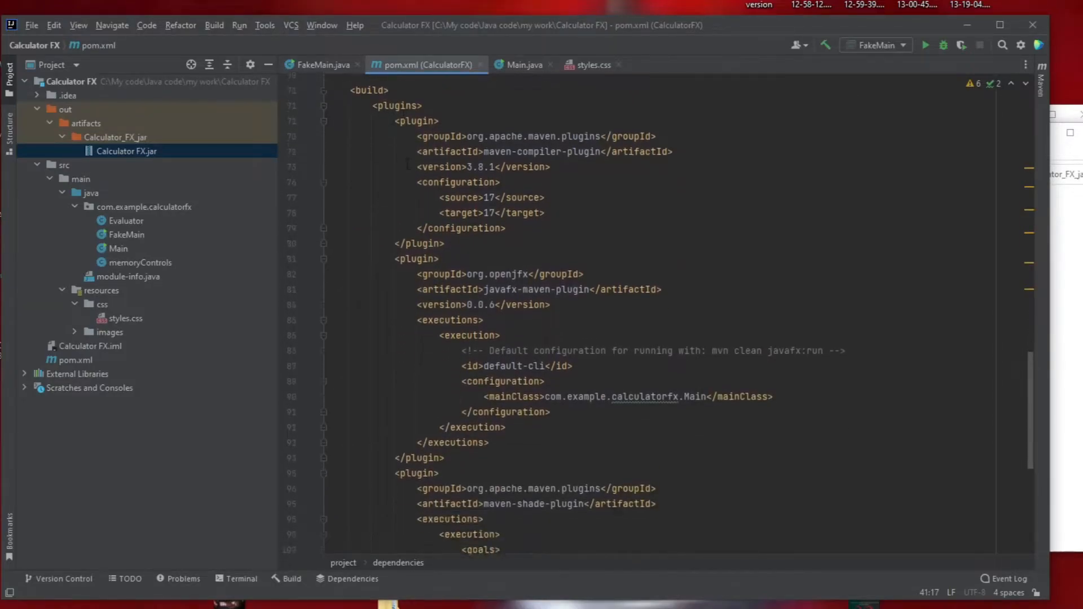
scroll(down, 3)
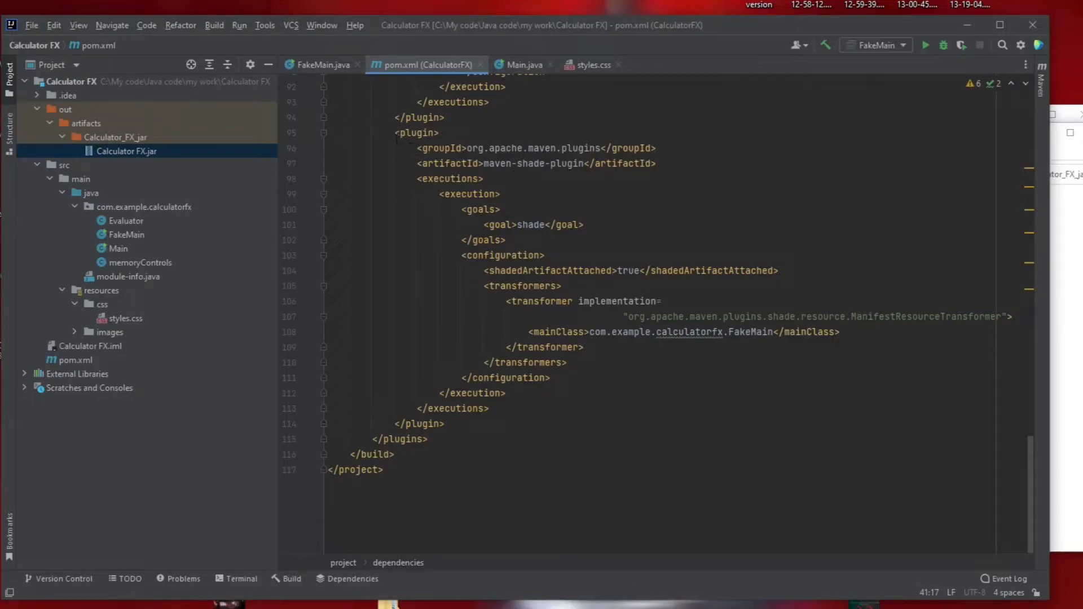
drag(397, 133, 445, 424)
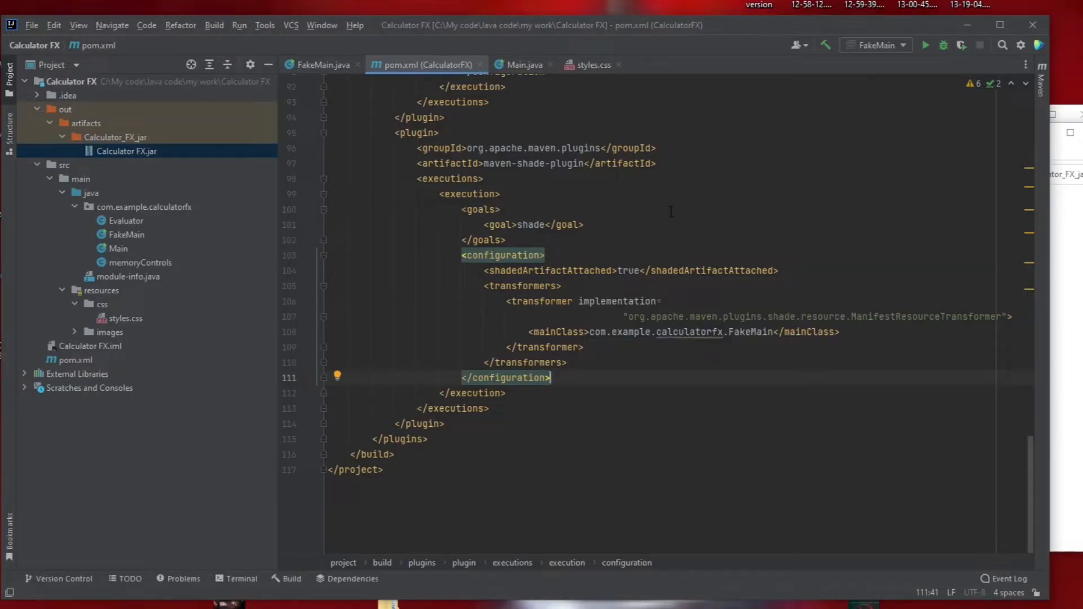
mouse_move(639, 238)
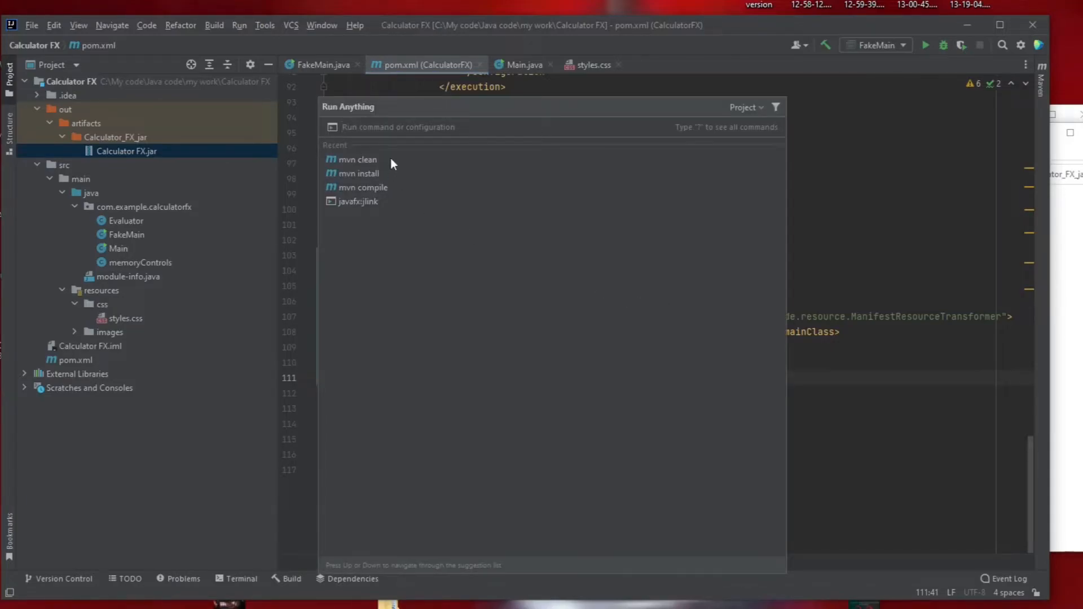
mouse_move(386, 160)
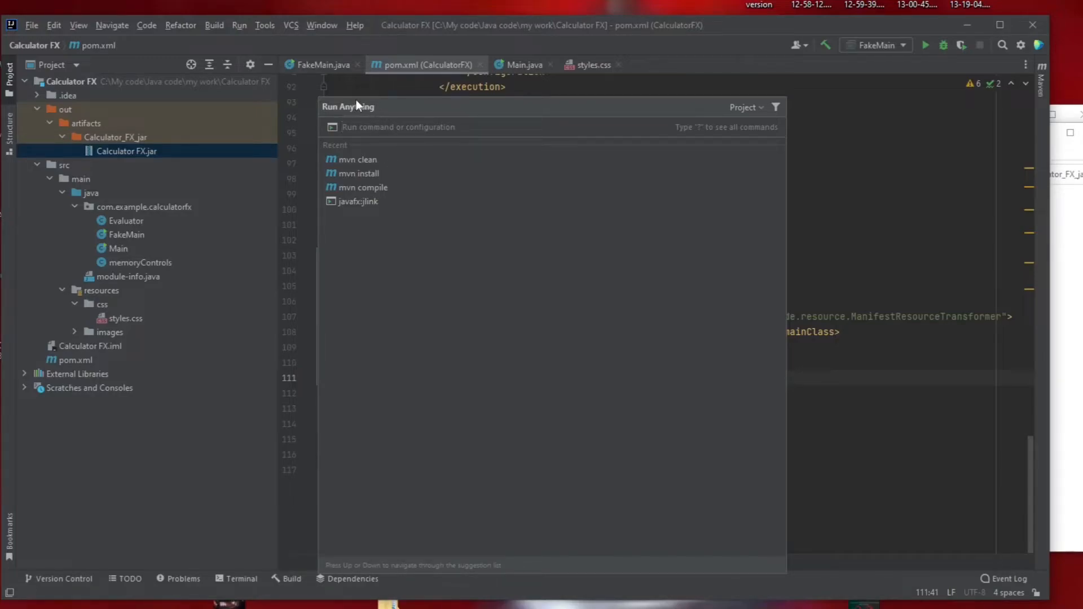
Run mvn clean and mvn install, then expand target to see the shaded jar
click(358, 159)
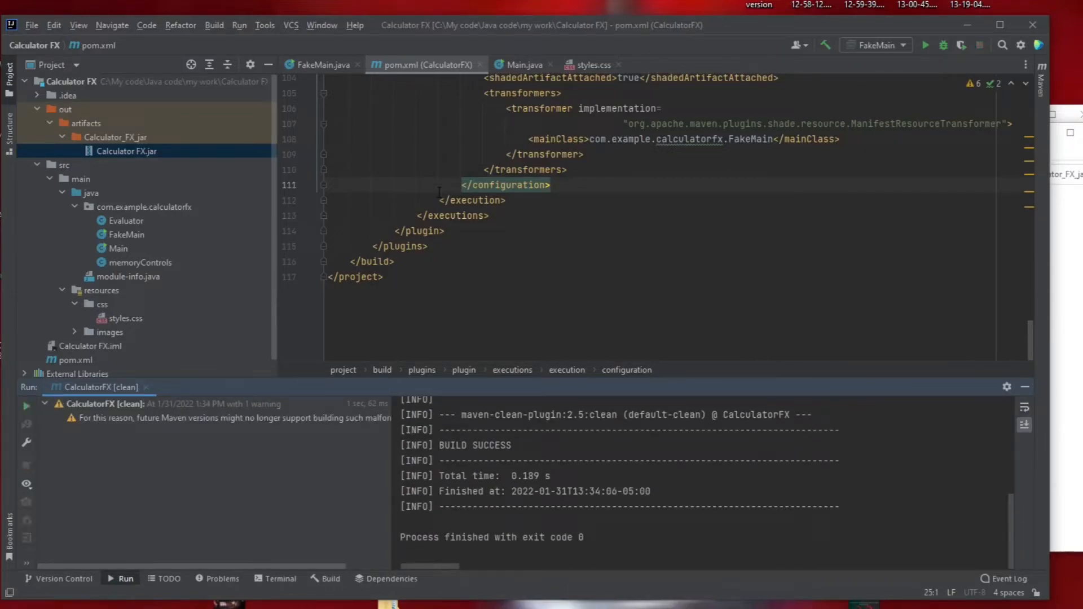
text(mvn install)
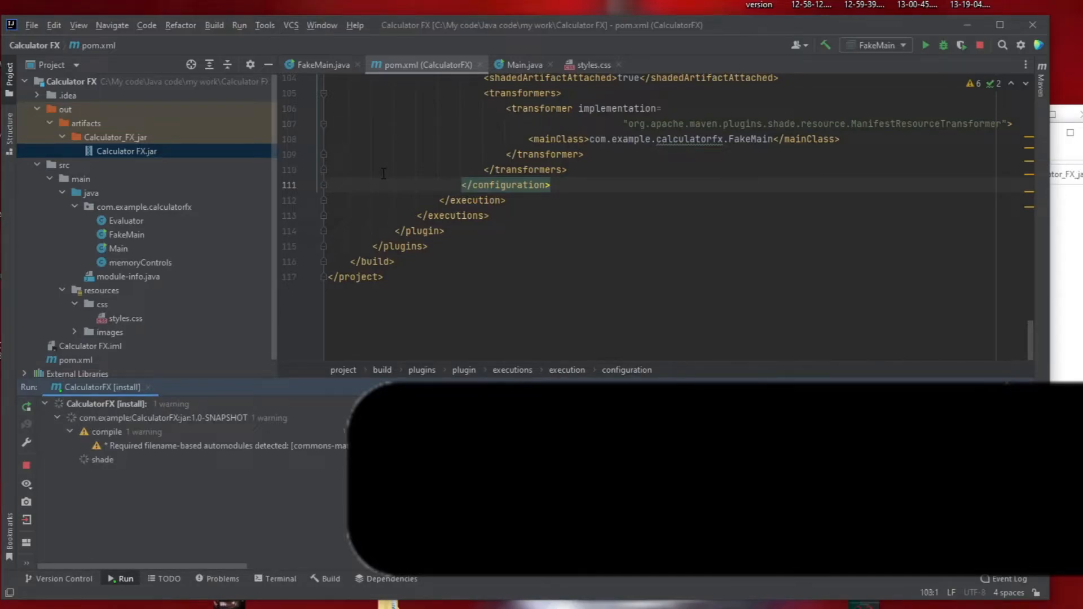
click(503, 336)
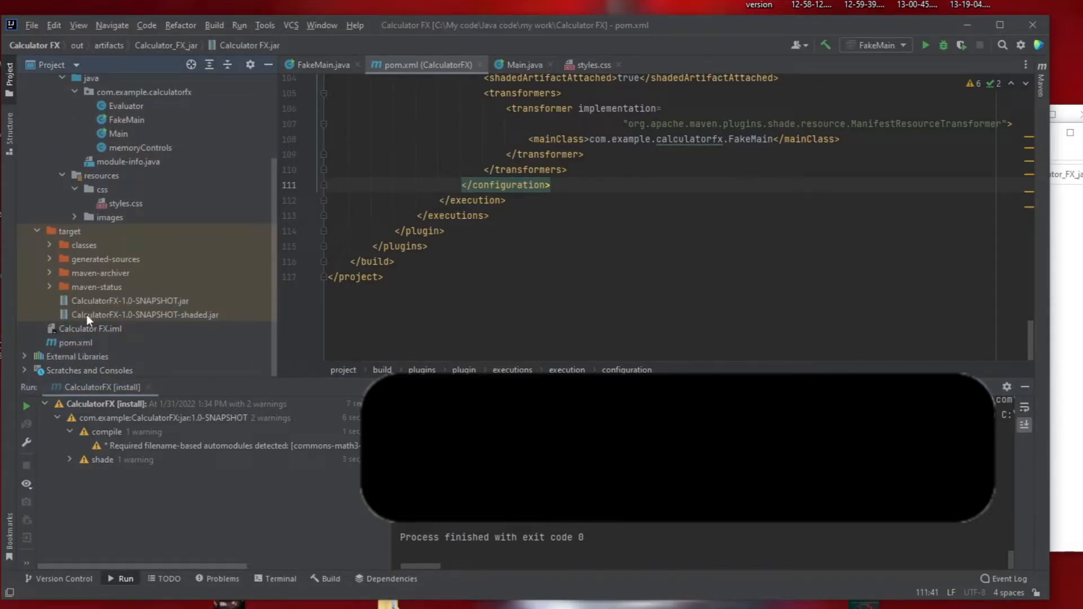
mouse_move(215, 325)
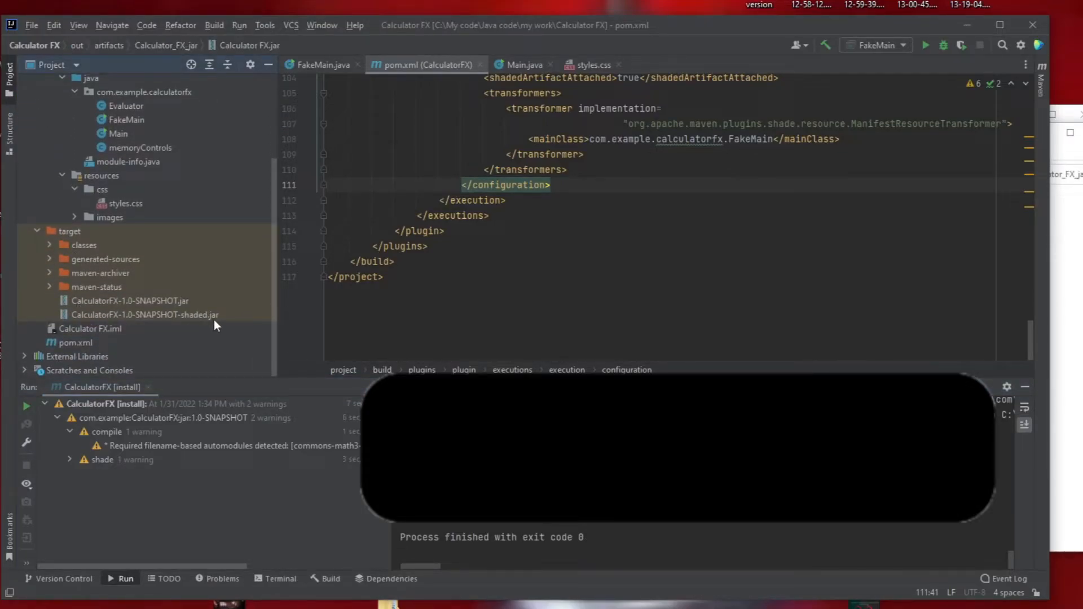
Open CalculatorFX-1.0-SNAPSHOT-shaded.jar's folder in Explorer and launch the jar
right_click(145, 314)
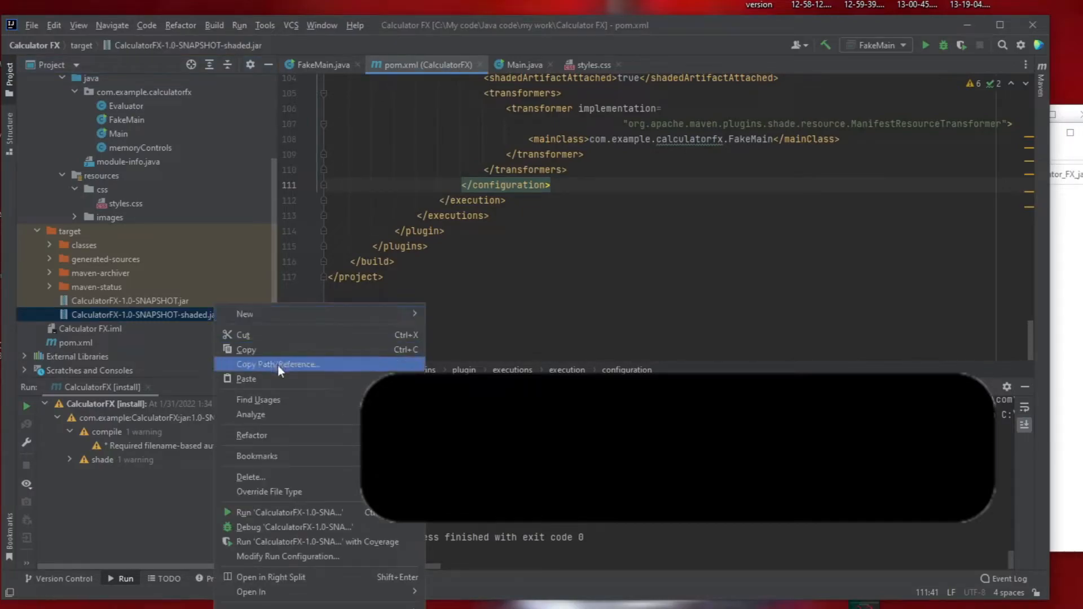
mouse_move(269, 592)
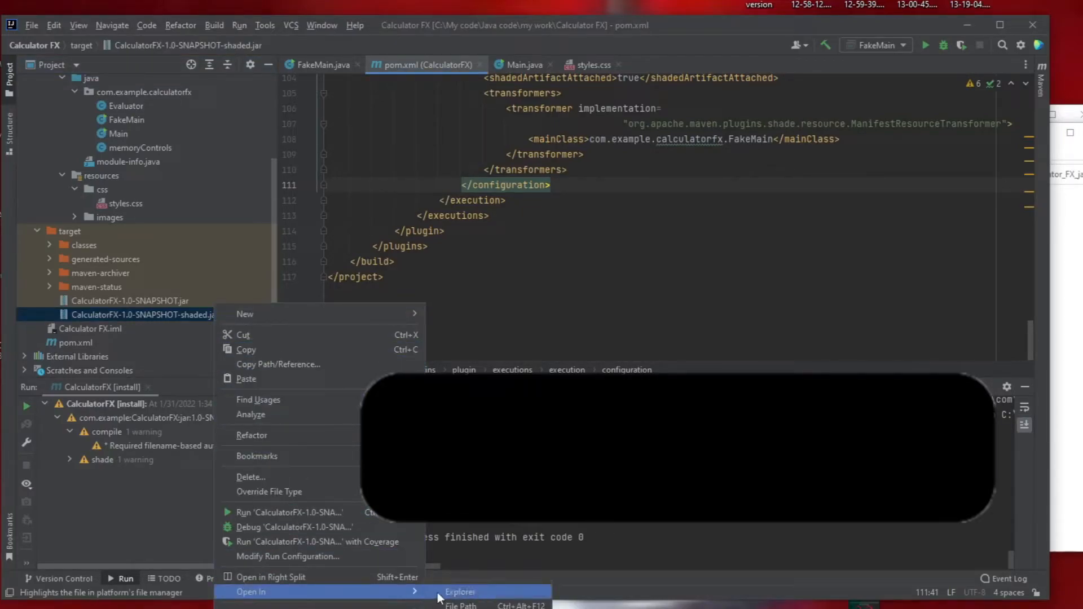
click(459, 591)
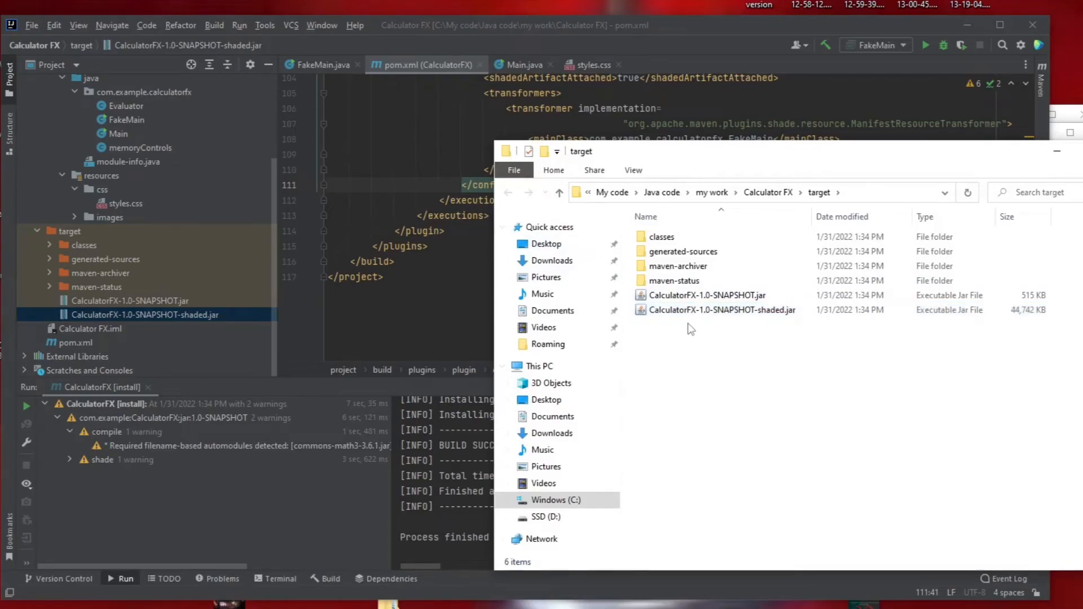
double_click(721, 310)
text(2-2)
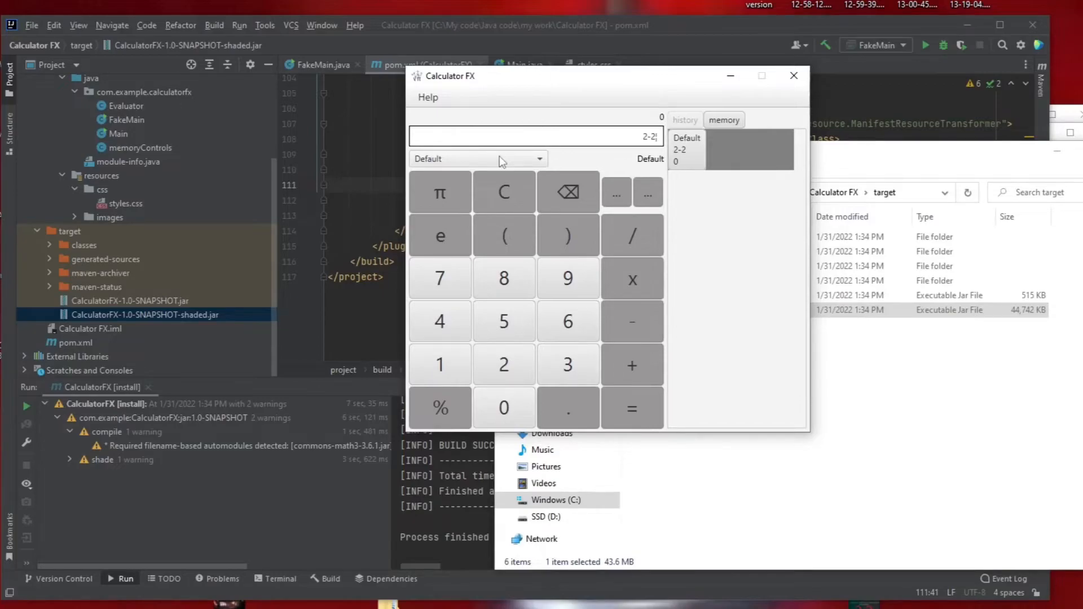
Switch Calculator FX to Ascii converter mode and begin entering 'sellout'
click(476, 158)
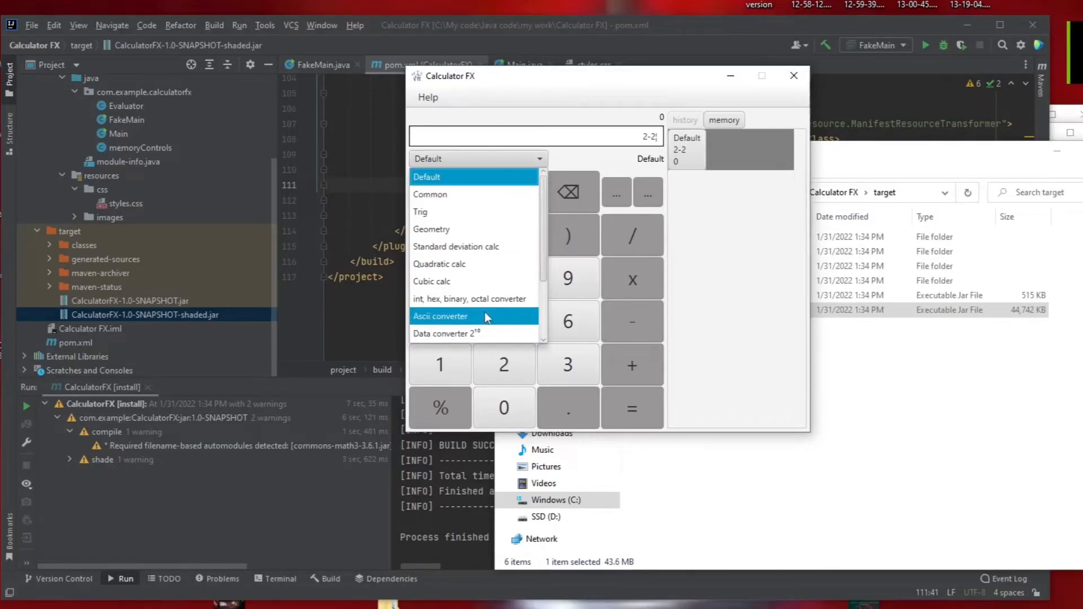
click(440, 317)
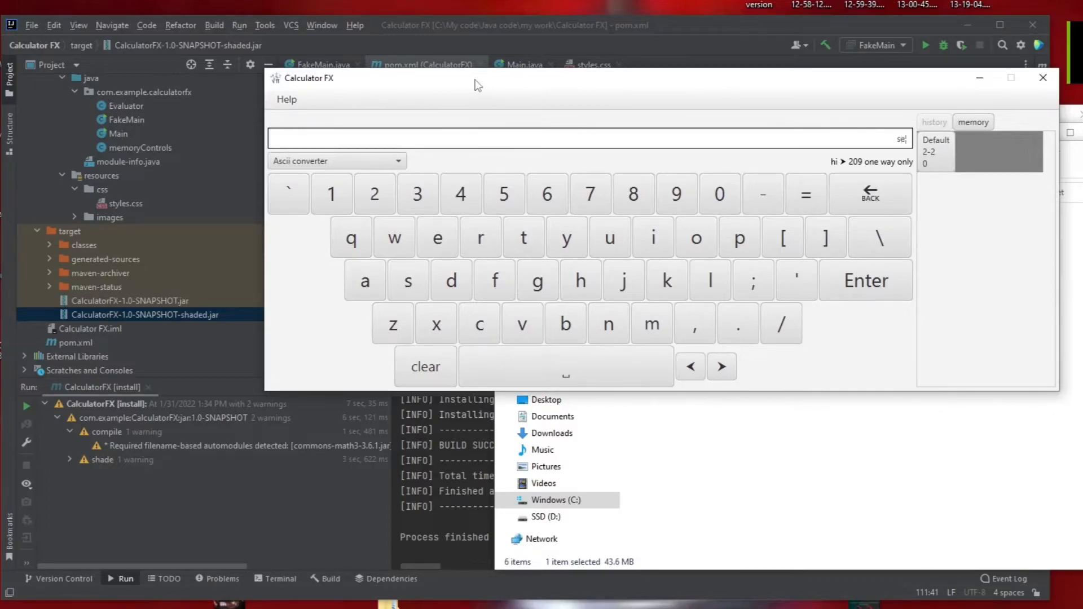
click(865, 280)
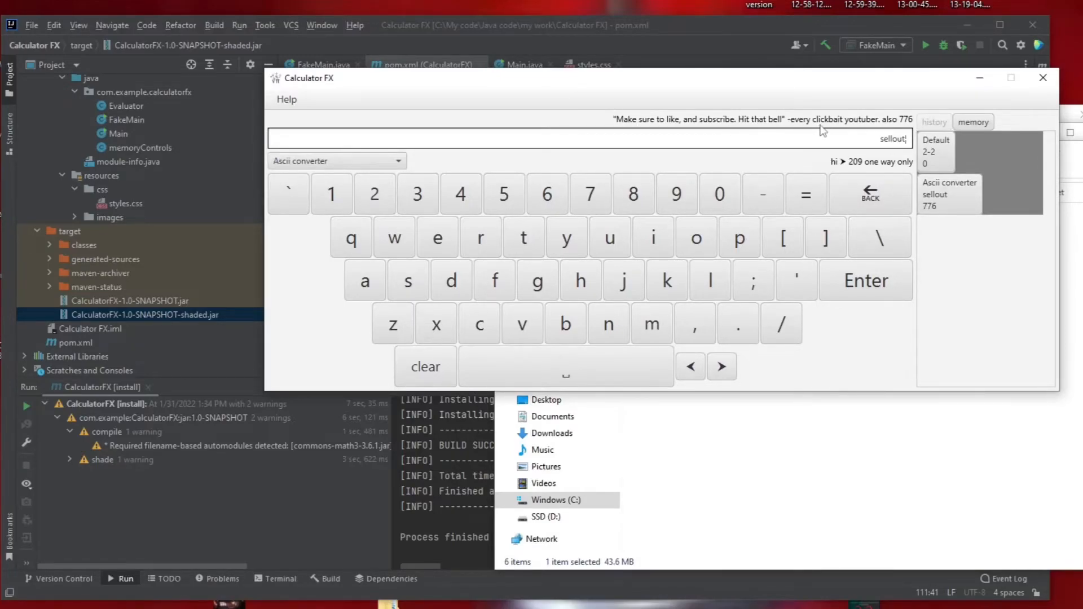
mouse_move(1043, 77)
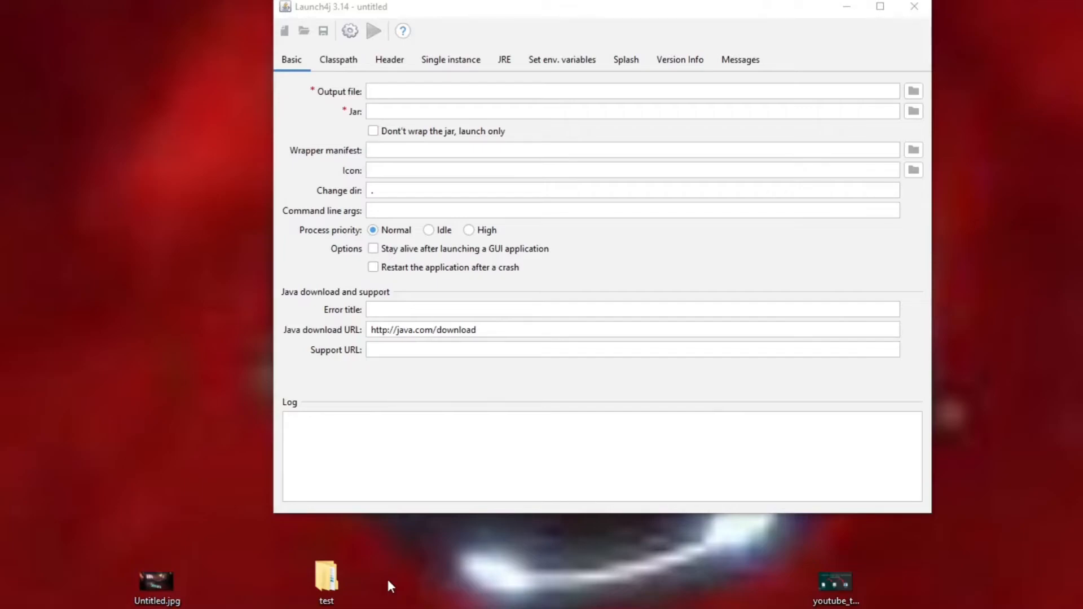
mouse_move(397, 572)
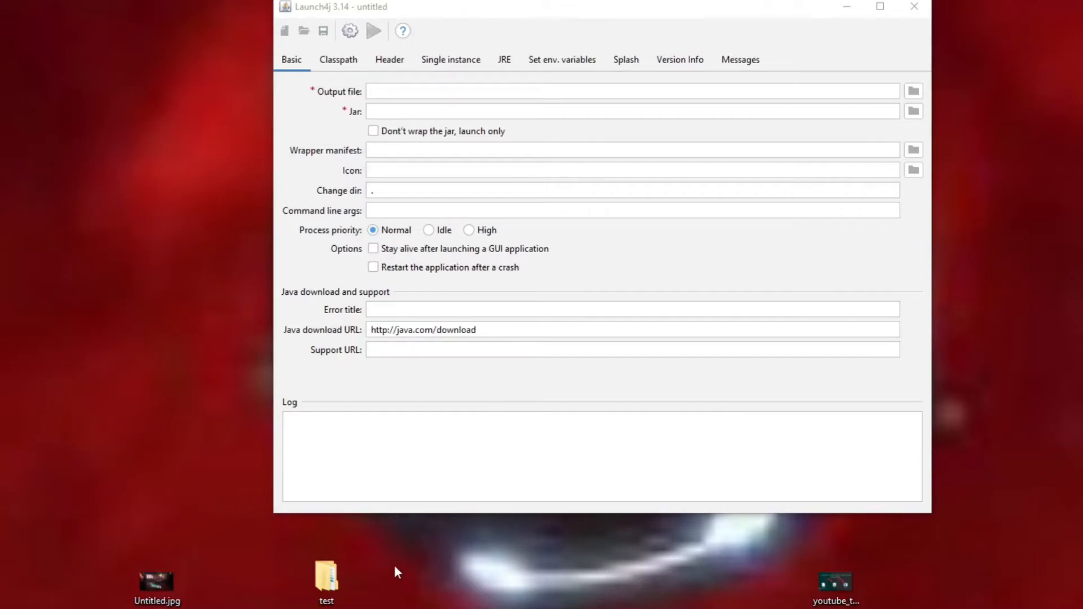
Inspect the desktop test folder and its jre runtime folder, then return to test
click(326, 580)
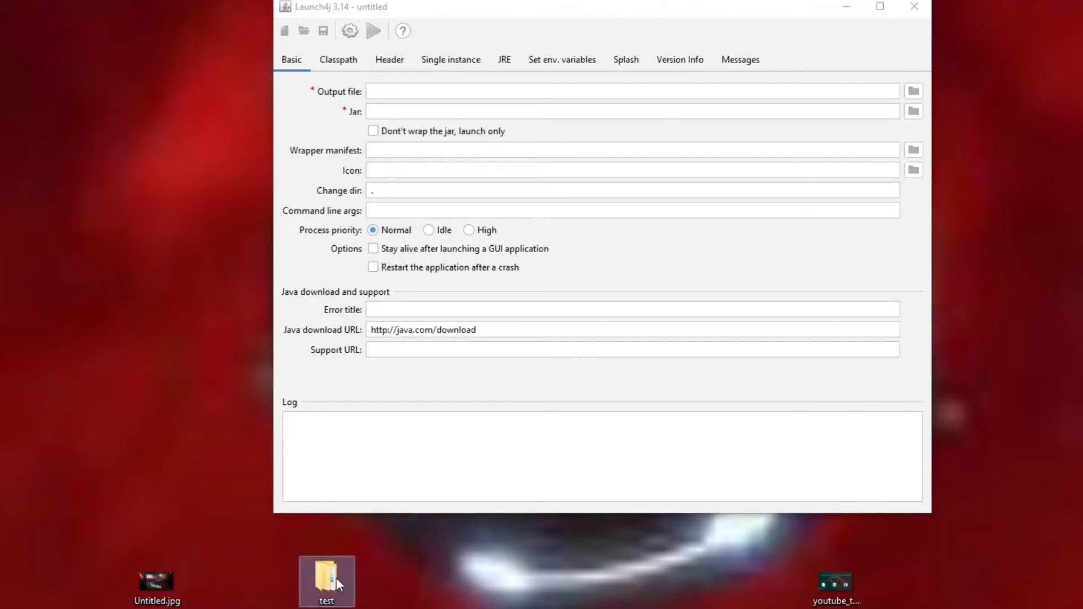
double_click(326, 581)
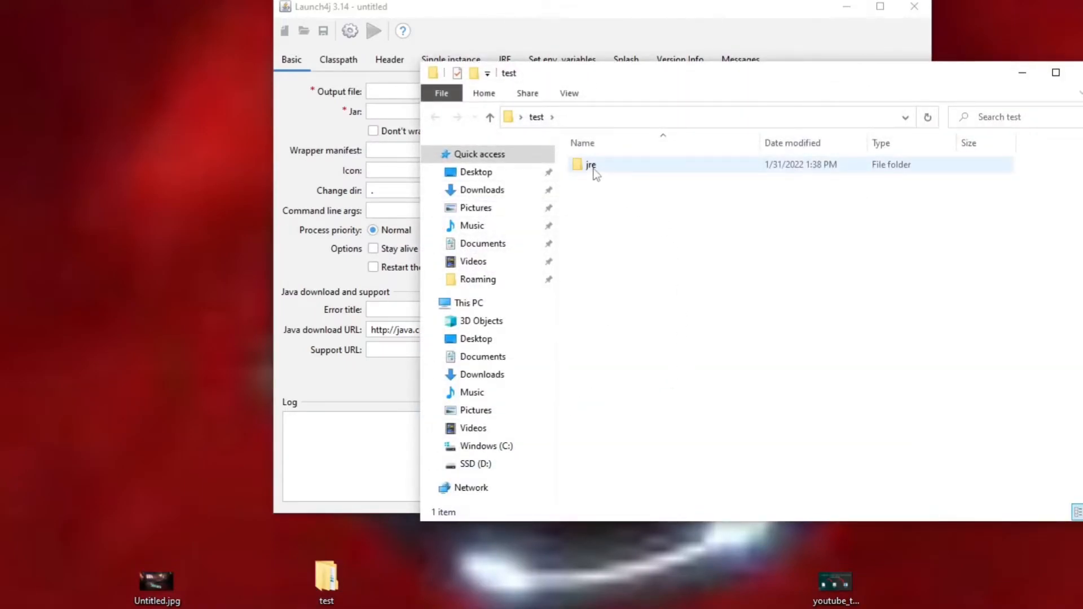
click(591, 164)
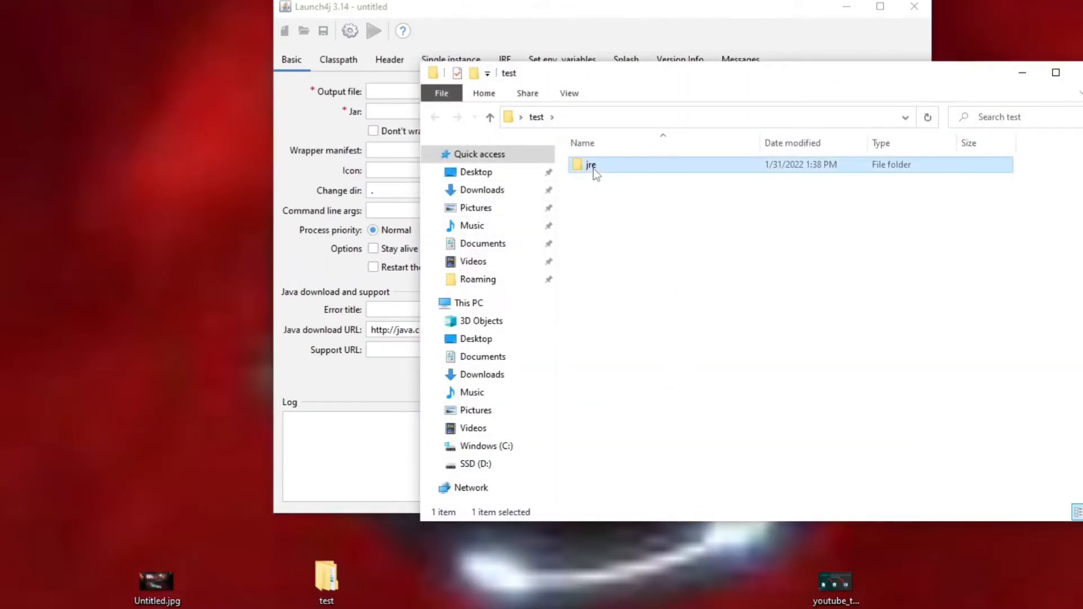
double_click(591, 164)
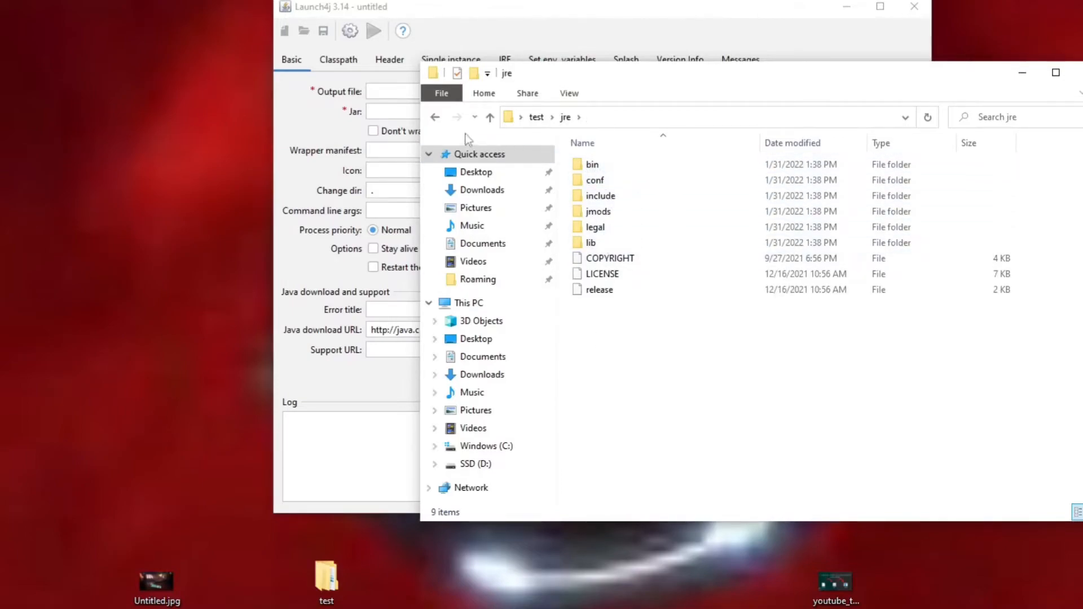
click(435, 117)
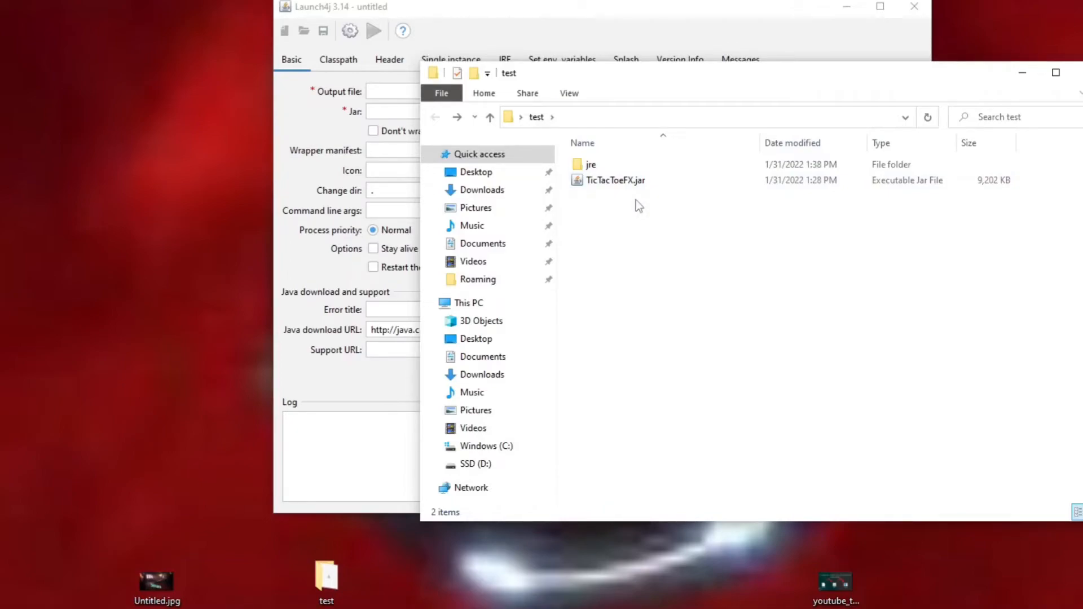
mouse_move(494, 12)
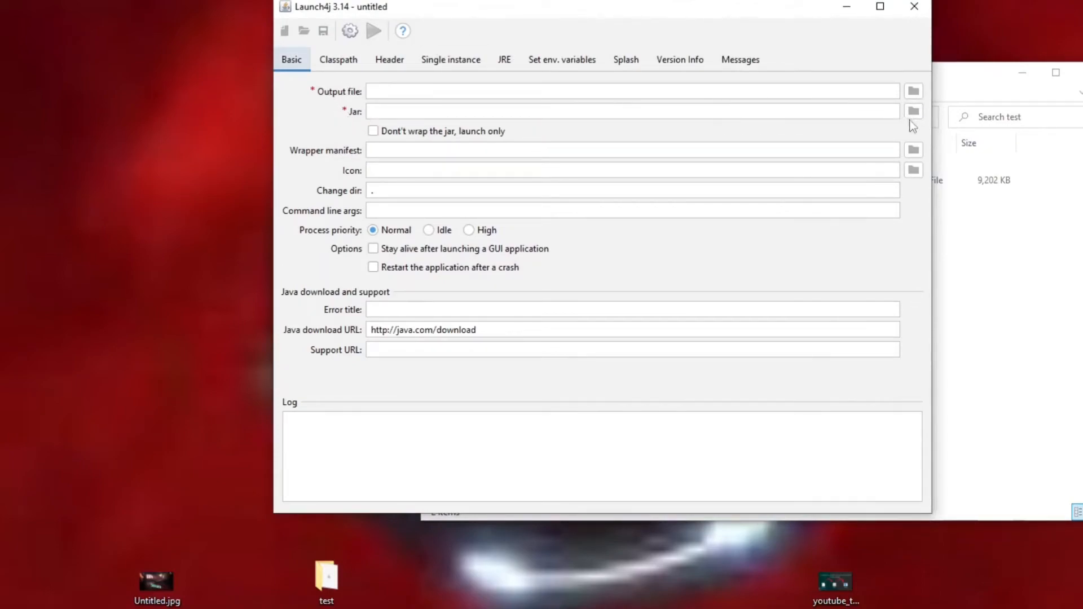
Set the Launch4j jar to TicTacToeFX.jar from the test folder
click(913, 111)
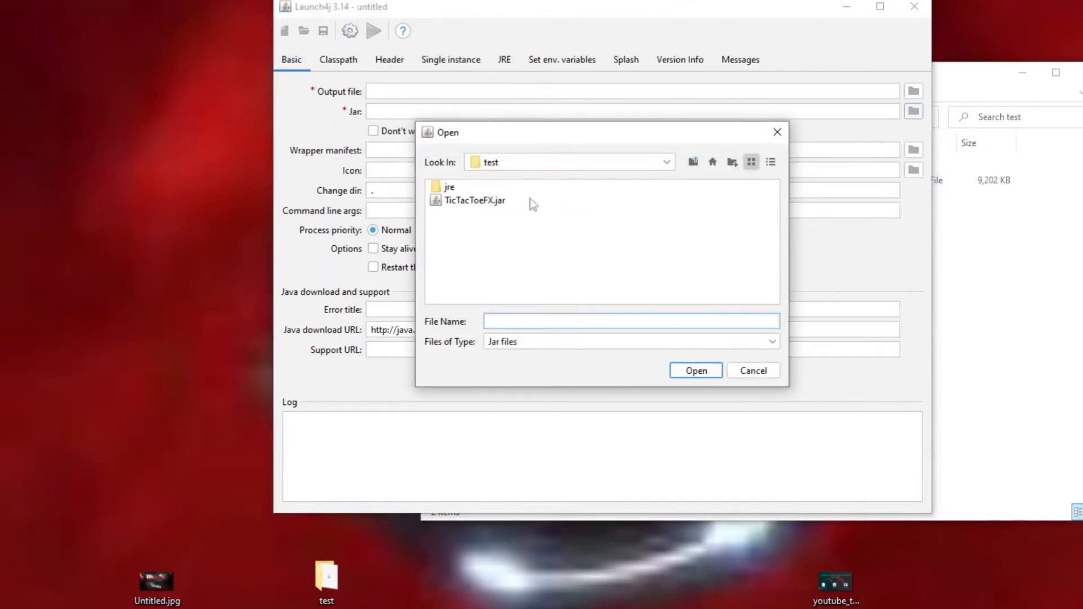
click(475, 201)
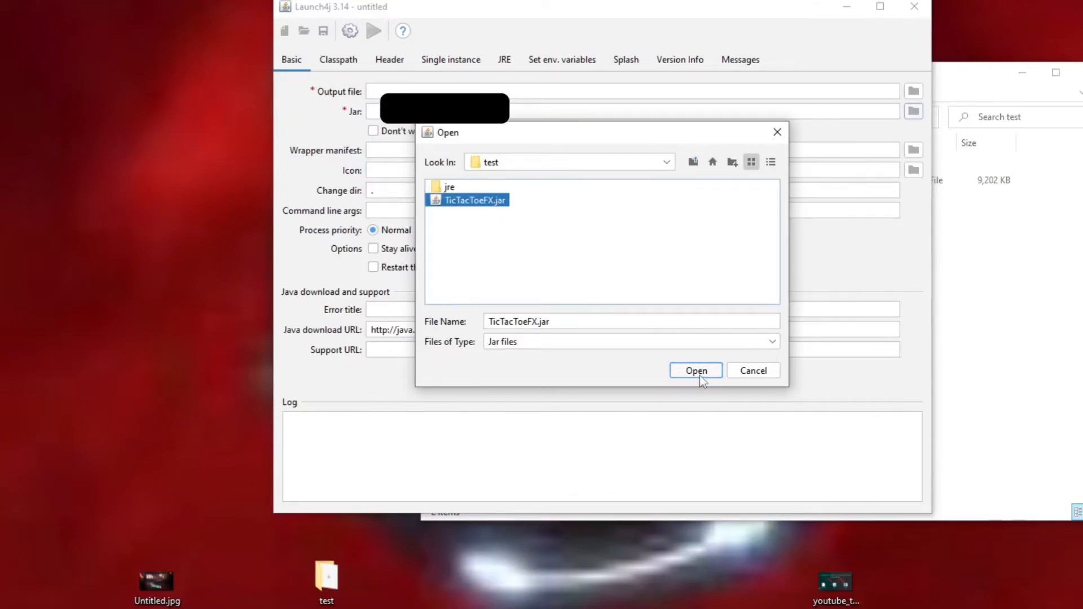
click(696, 370)
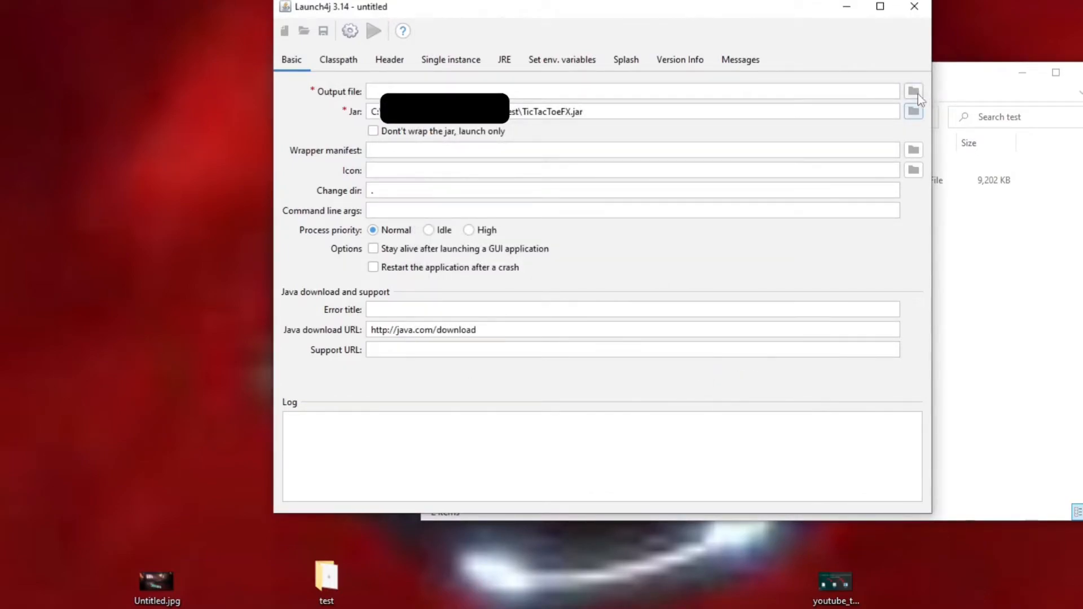
Set the output executable file name to Tic tac toe.exe
click(914, 90)
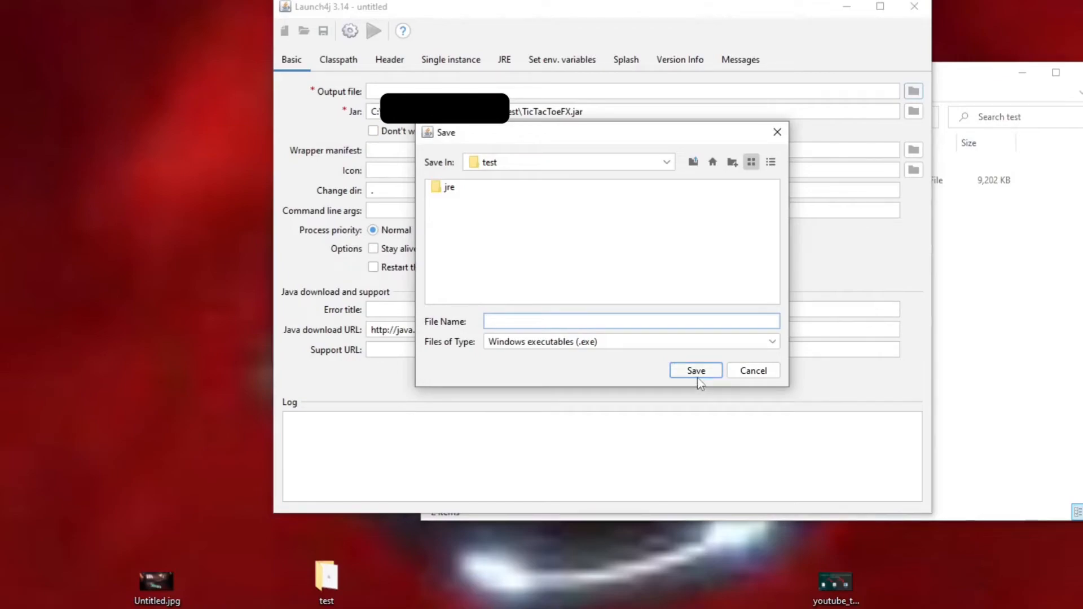
mouse_move(696, 370)
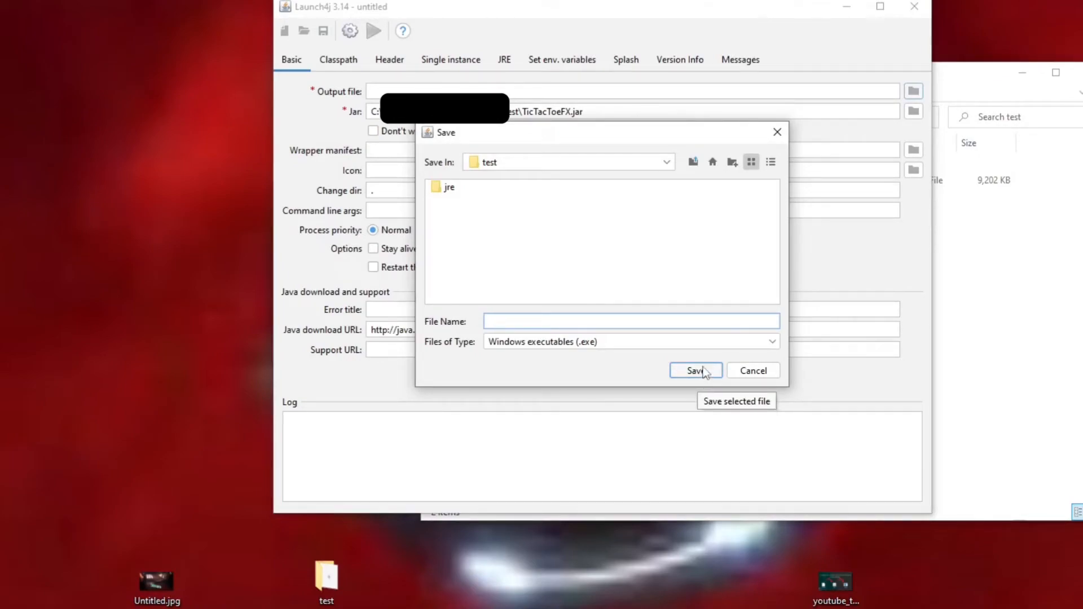
mouse_move(704, 373)
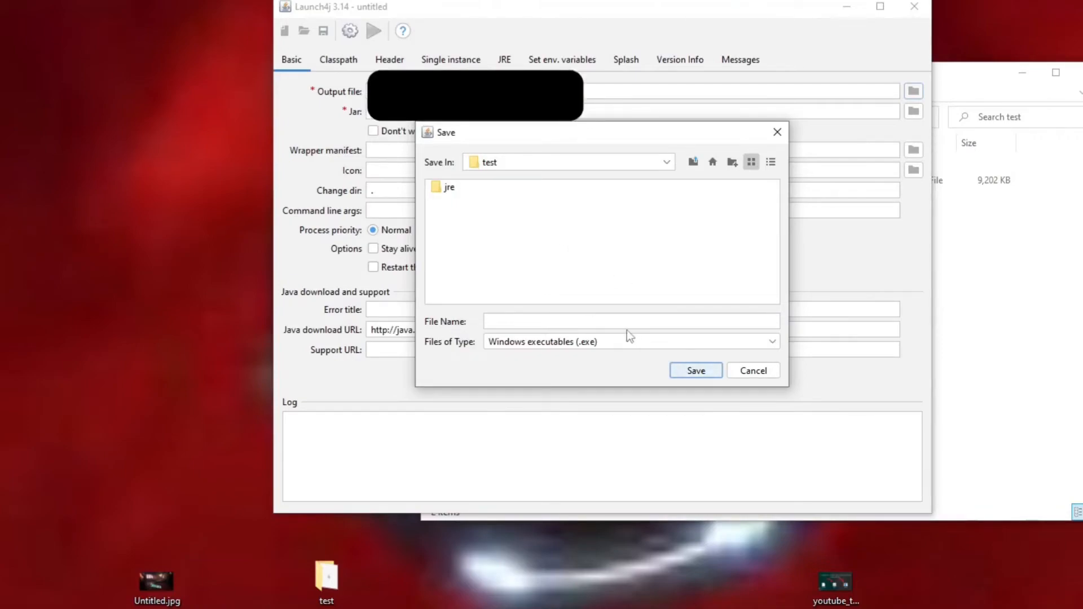
click(630, 321)
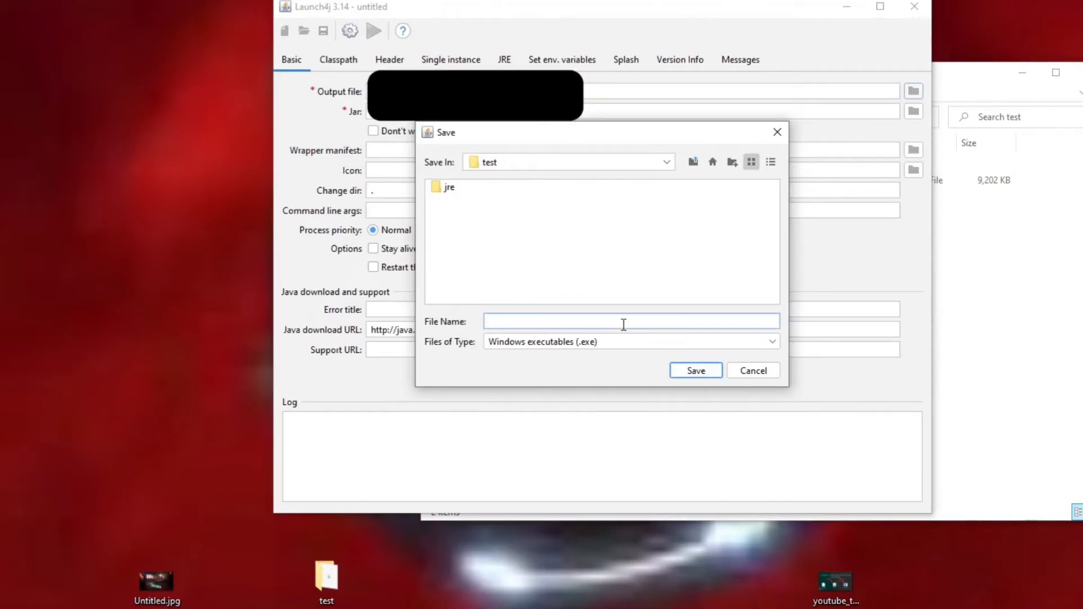
text(Tic)
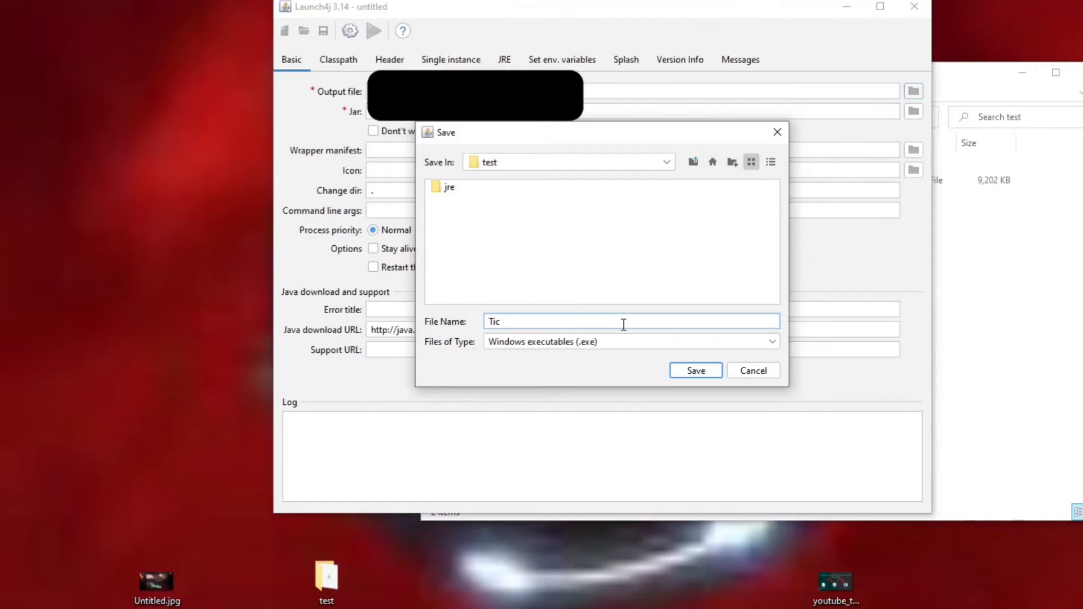
text(tac toe)
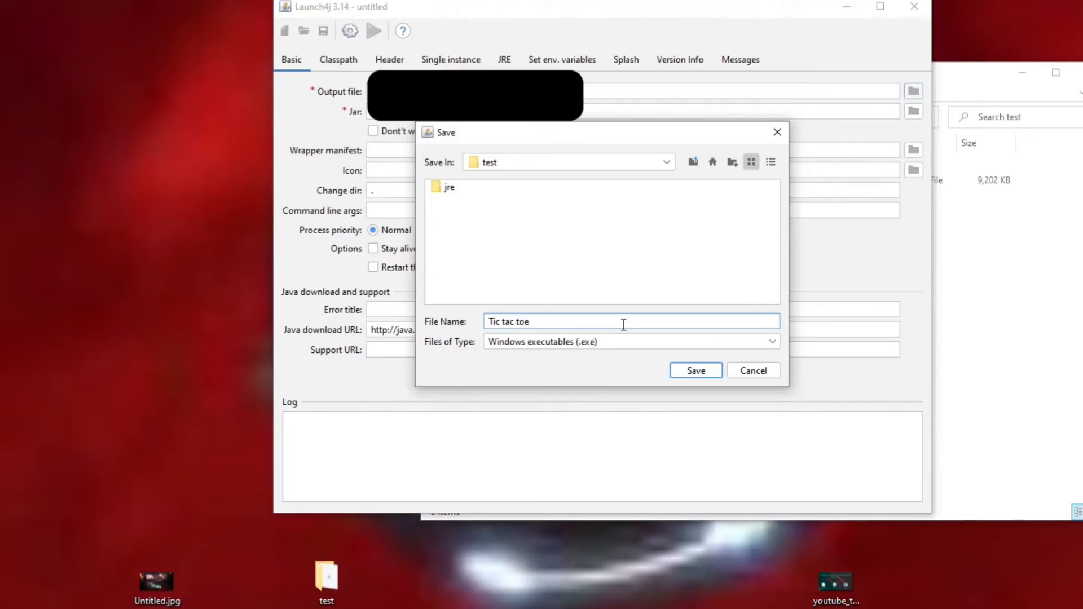
text(.exe)
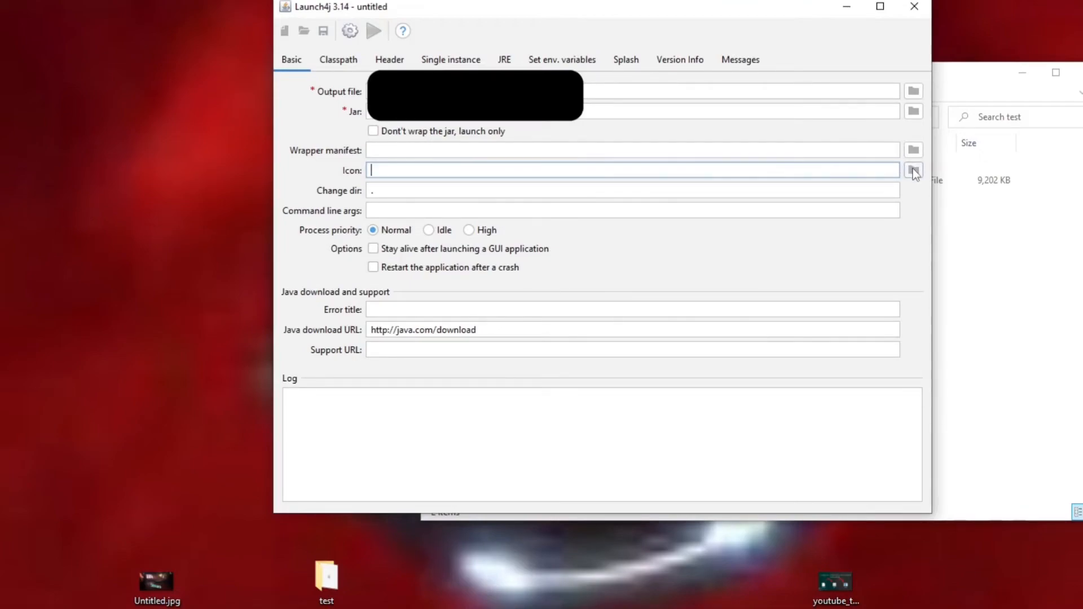
Use icon.ico as the executable icon and set the bundled JRE path to jre
click(914, 170)
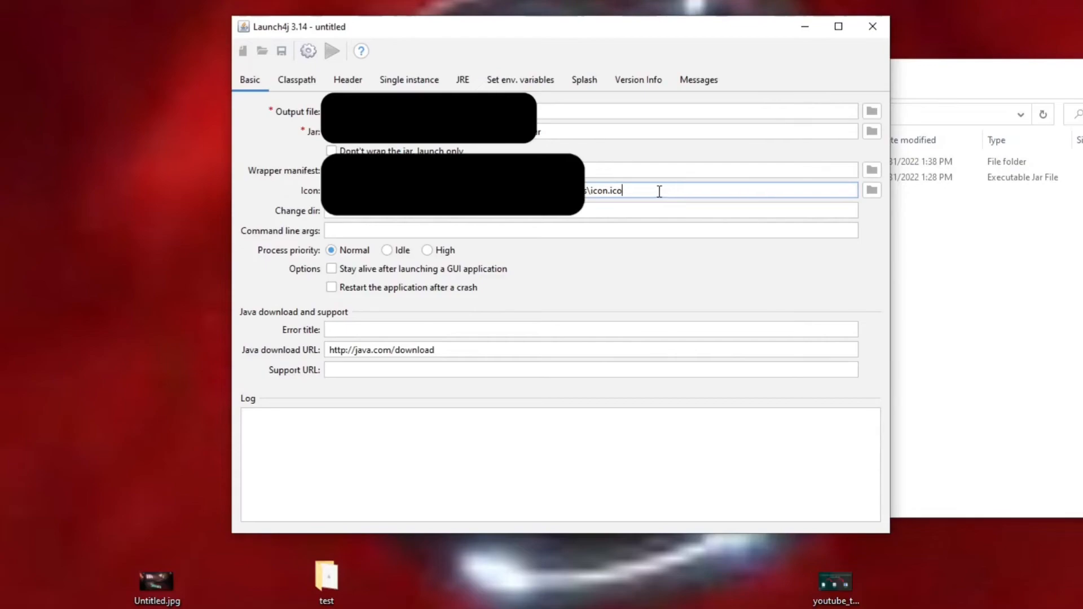
click(462, 80)
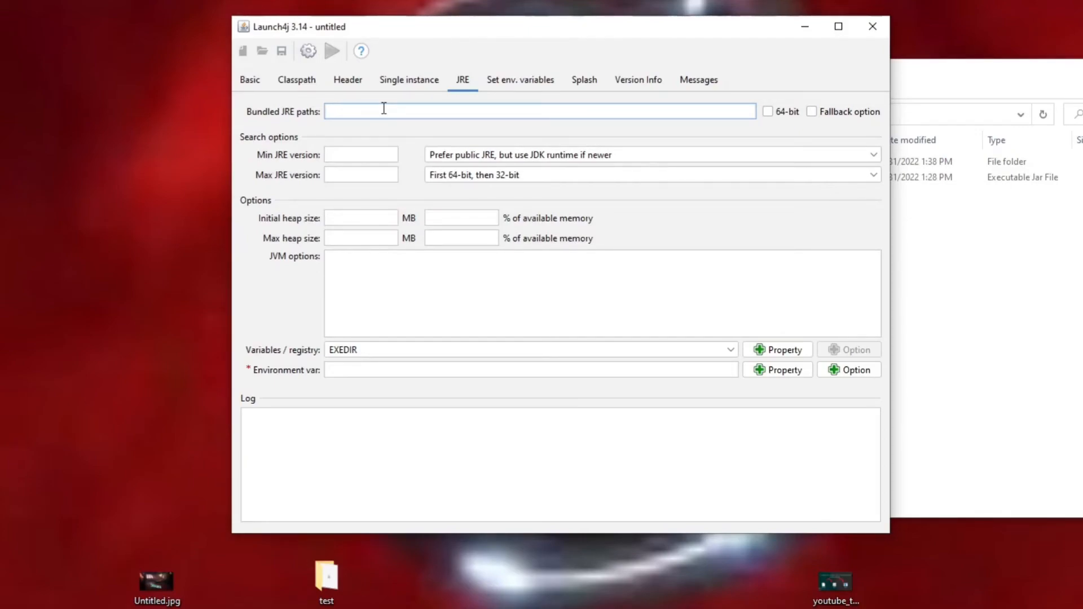
text(jre)
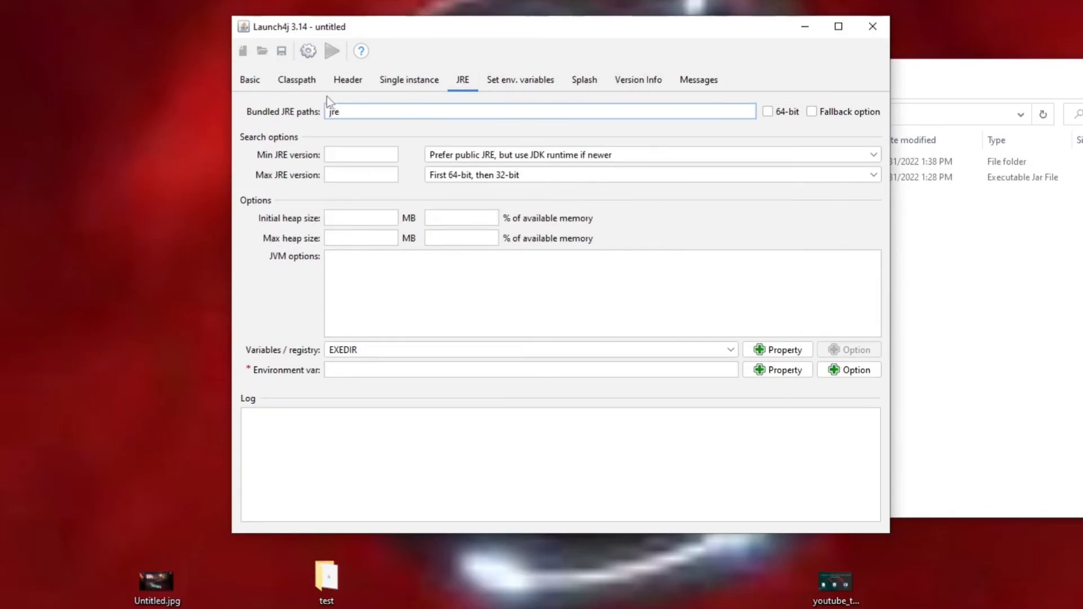
mouse_move(308, 51)
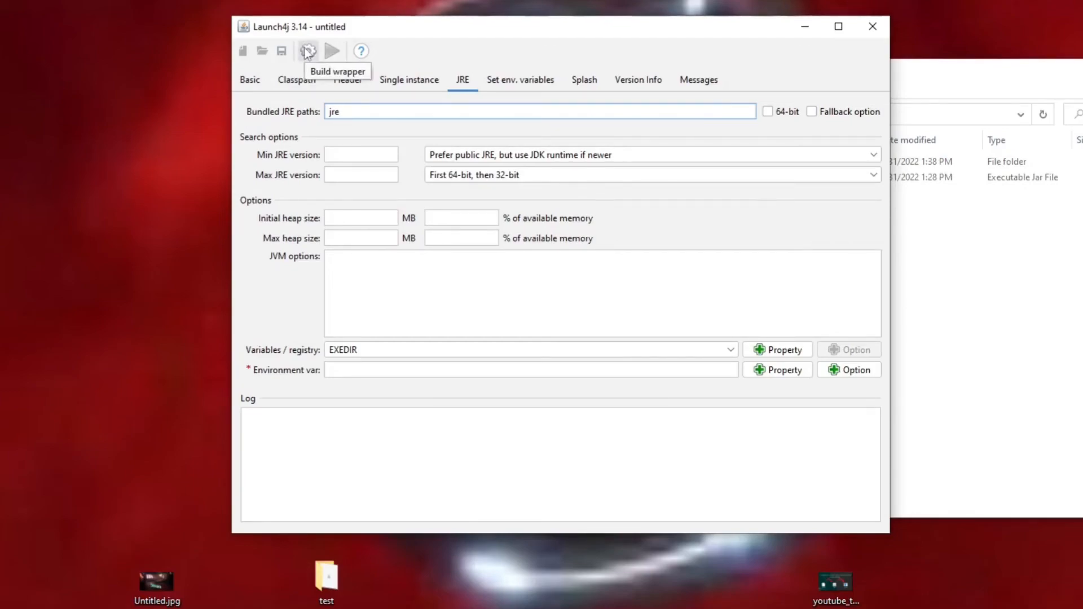
Build the wrapper, saving the Launch4j configuration as conf.xml
click(307, 50)
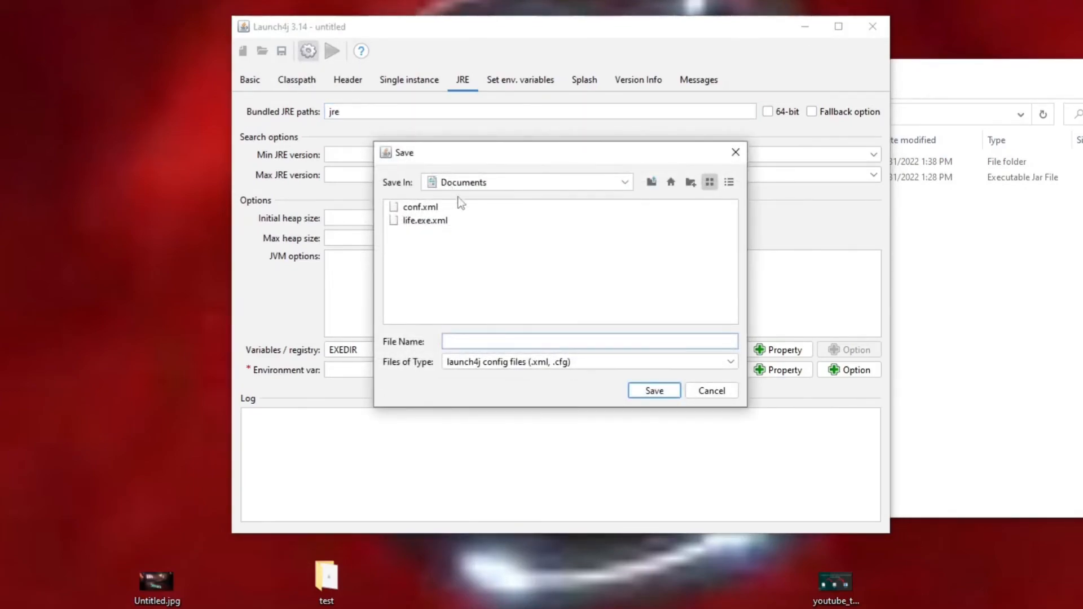
click(589, 342)
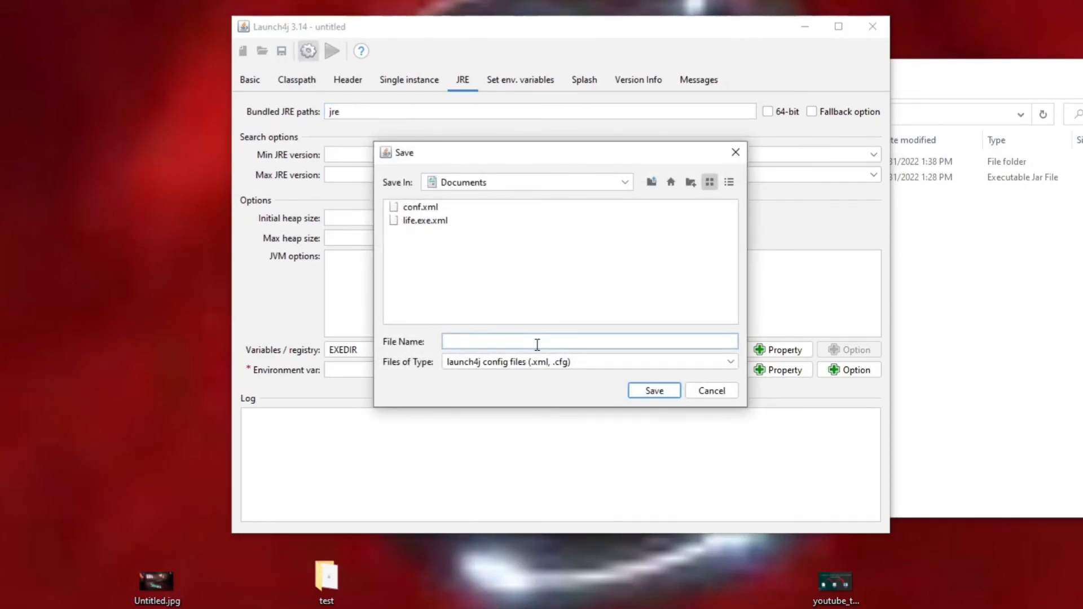
text(conf)
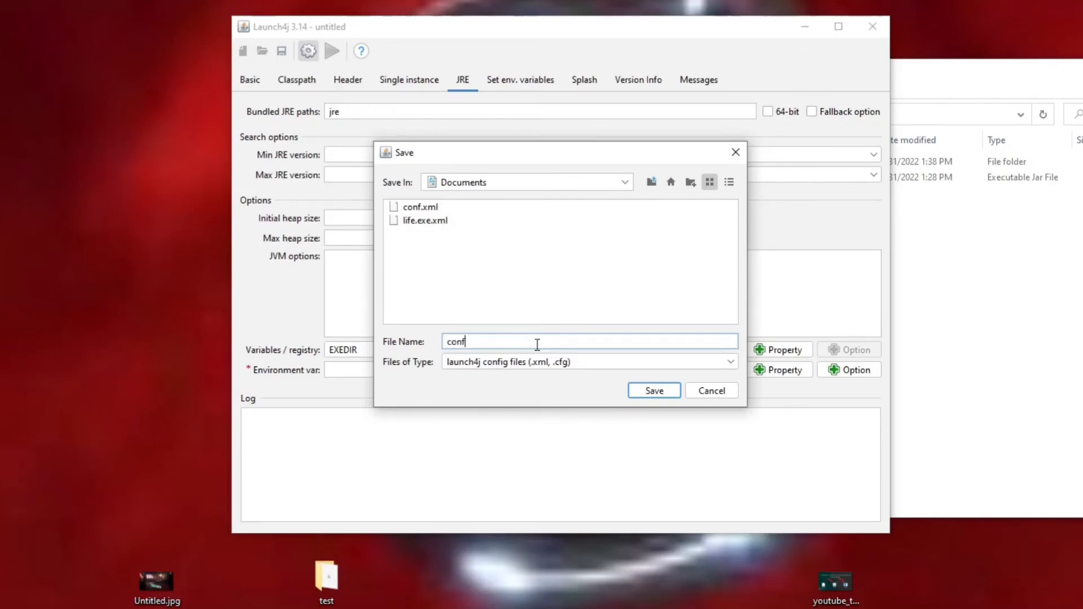
click(652, 391)
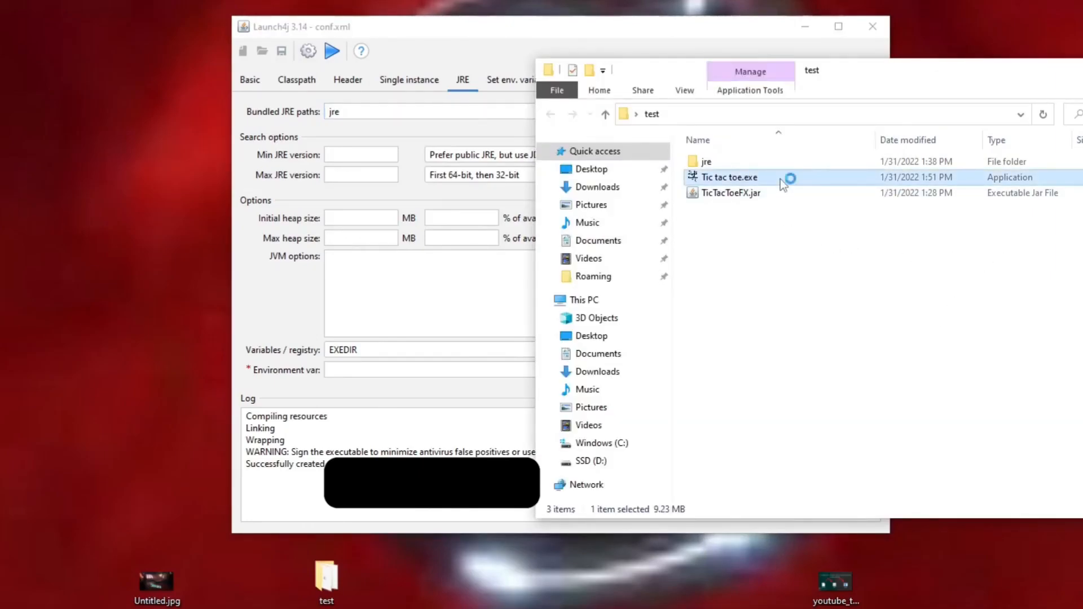
Run Tic tac toe.exe to open the Tic Tac Toe FX game window
double_click(730, 178)
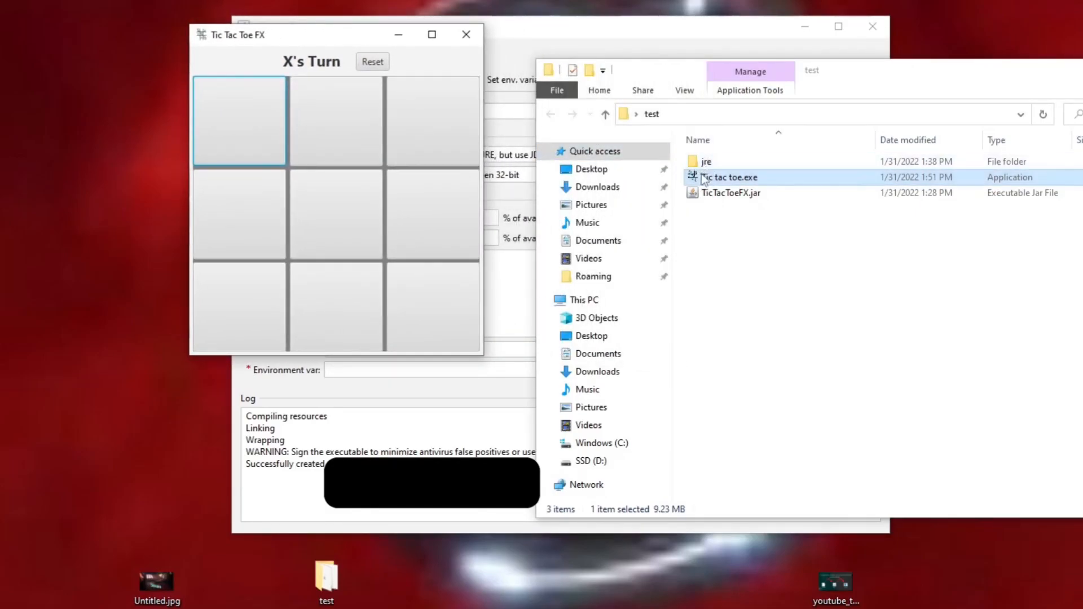
click(706, 161)
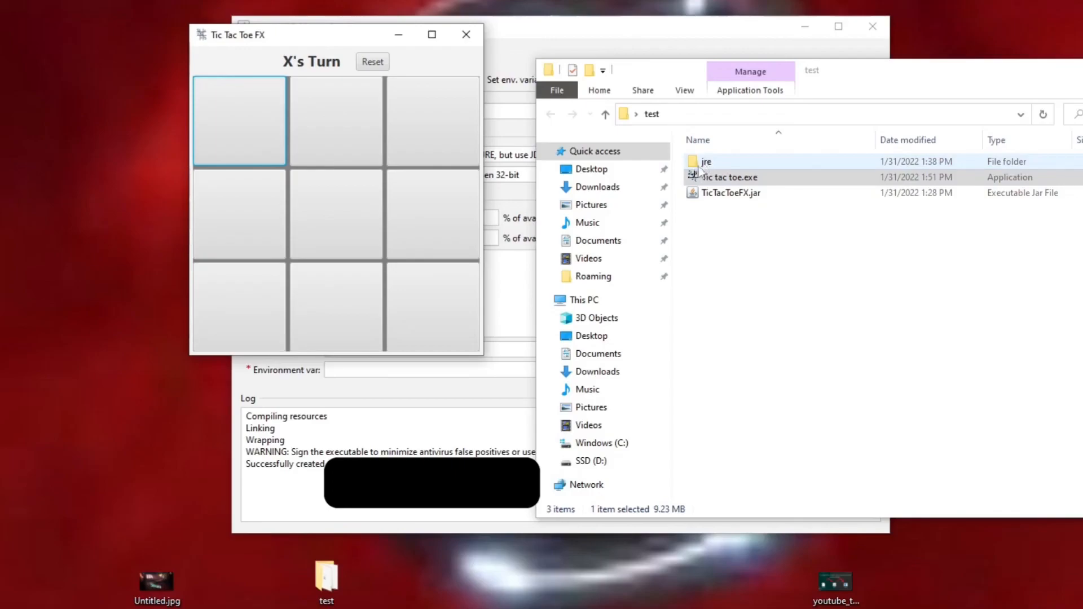